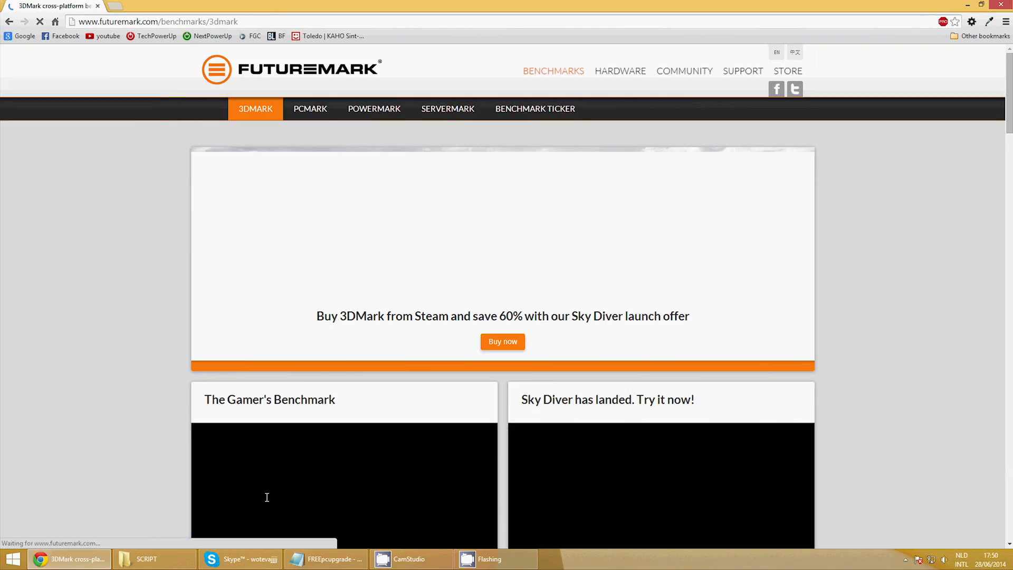
Launch 3DMark in 64-bit mode and review the Cloud Gate 5434 result's hardware details
{"action": "left_click", "coordinate": [502, 342]}
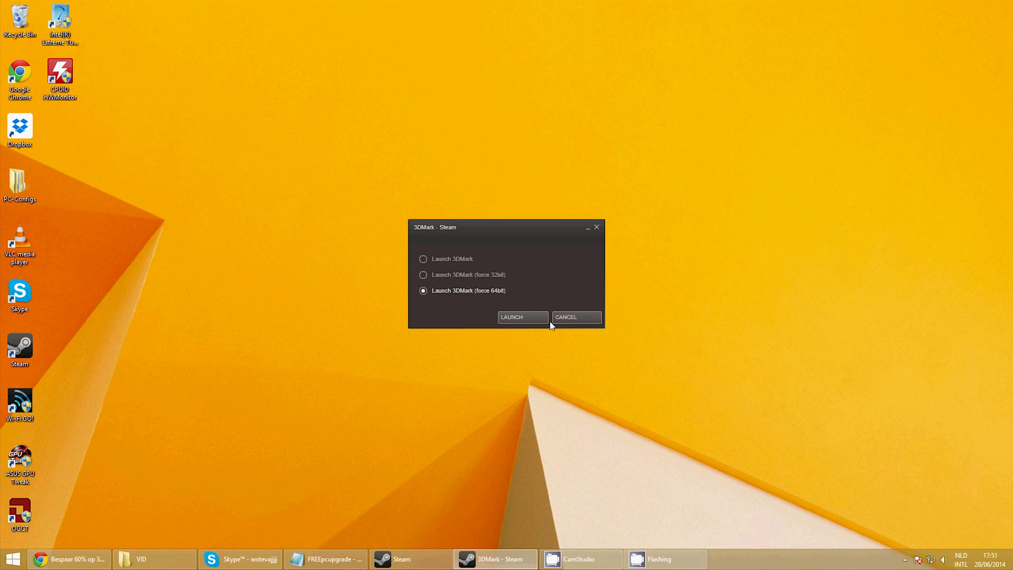
{"action": "left_click", "coordinate": [512, 317]}
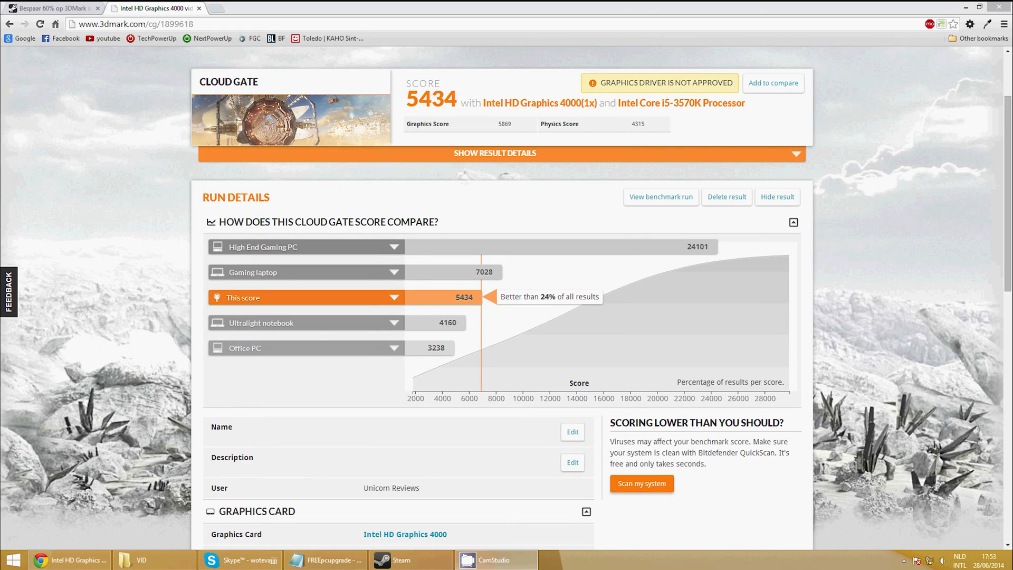
{"action": "scroll", "scroll_direction": "down", "scroll_amount": 3}
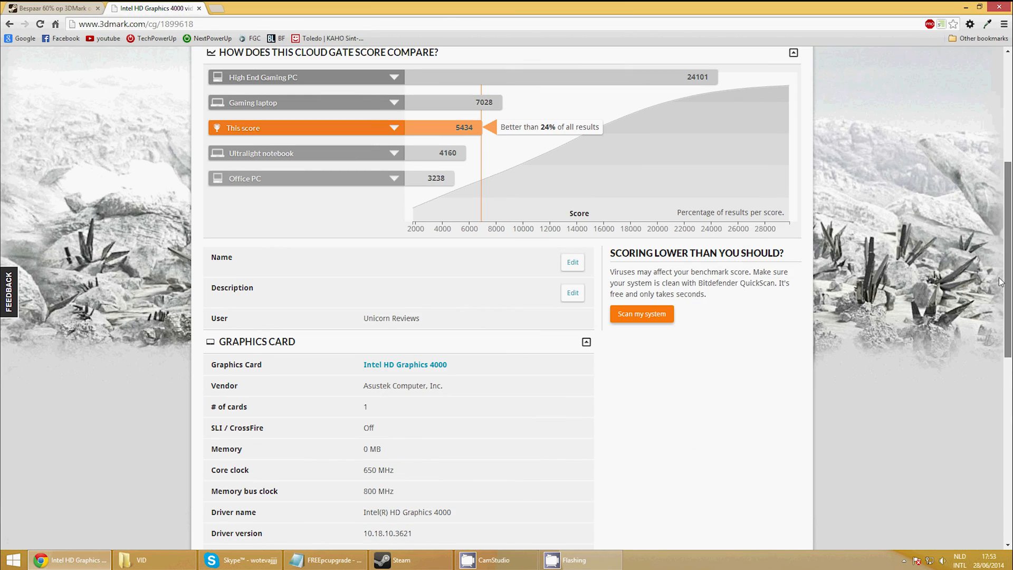
{"action": "scroll", "scroll_direction": "down", "scroll_amount": 3}
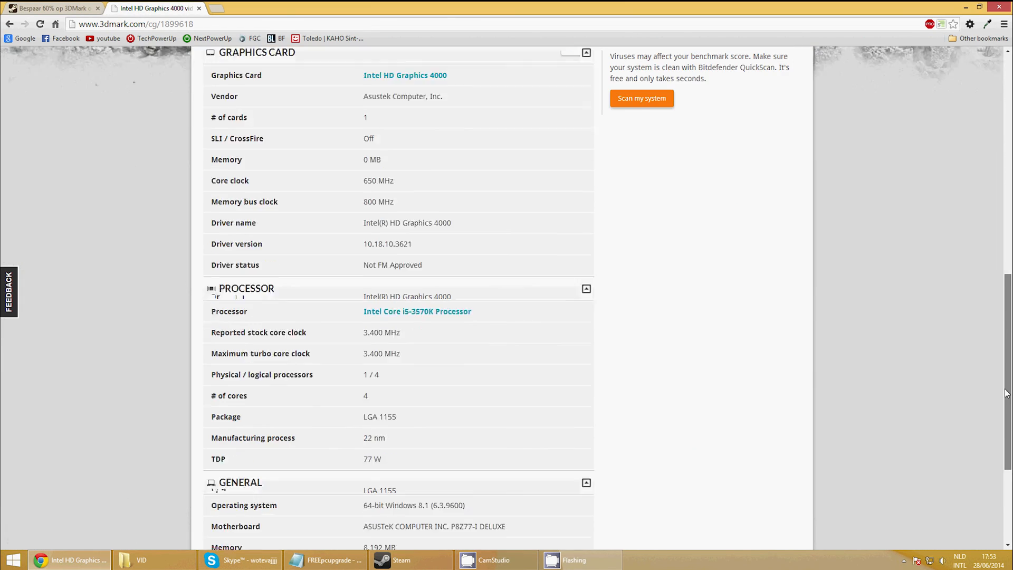
{"action": "key", "text": "Super"}
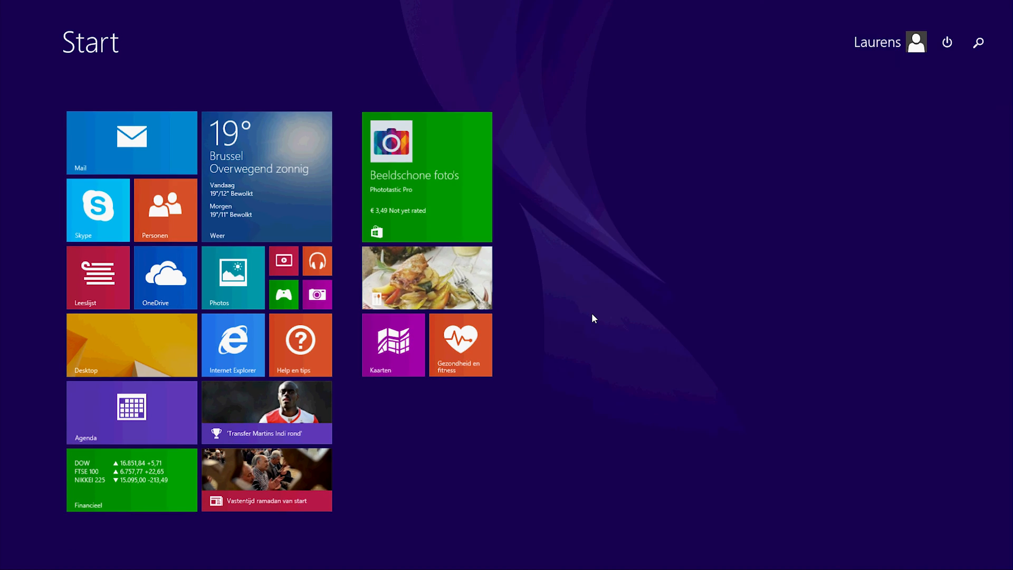
Remove Apple Software Update through Programs and Features, then close the program list
{"action": "type", "text": "prog"}
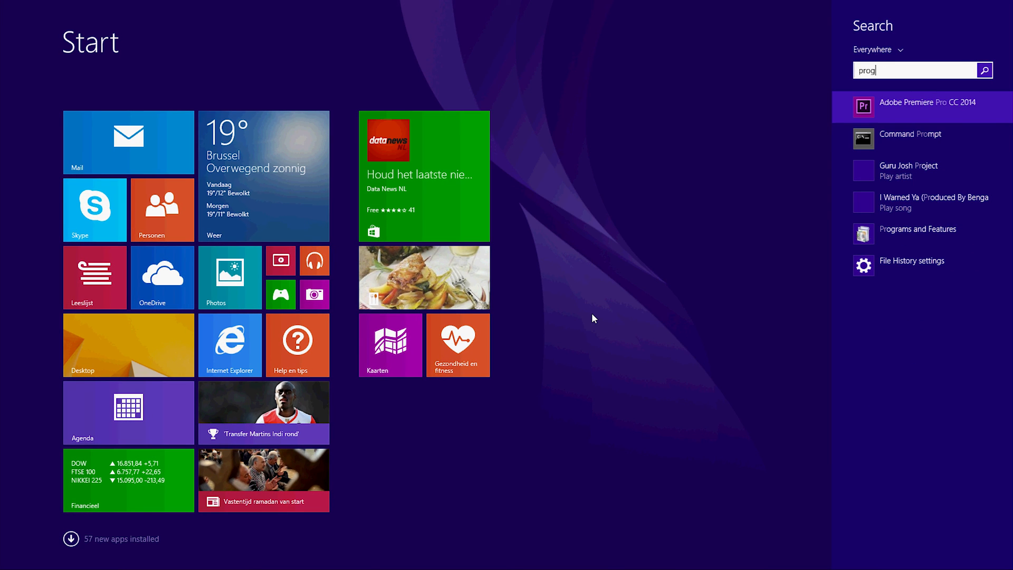
{"action": "left_click", "coordinate": [917, 228]}
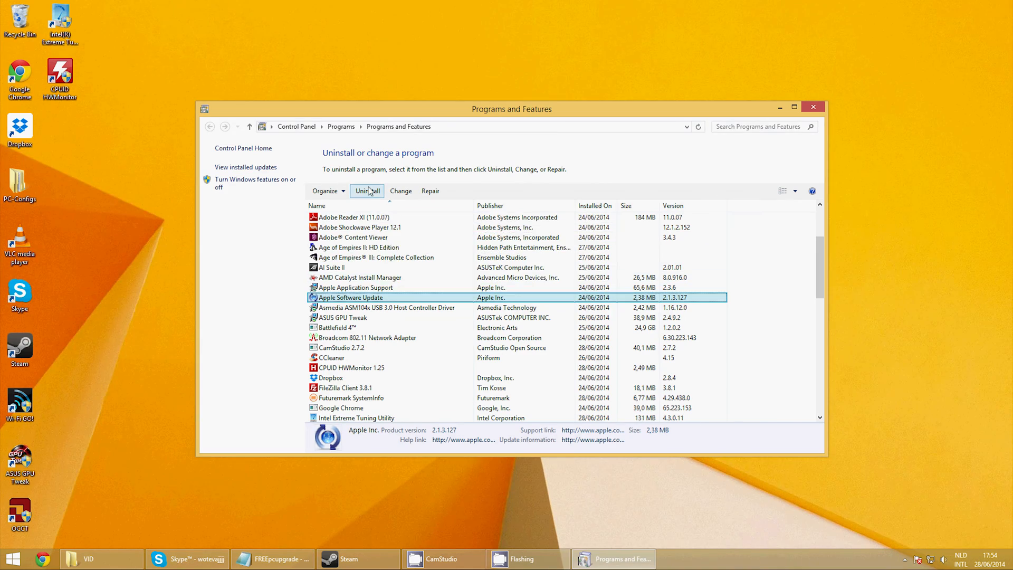
{"action": "left_click", "coordinate": [367, 191]}
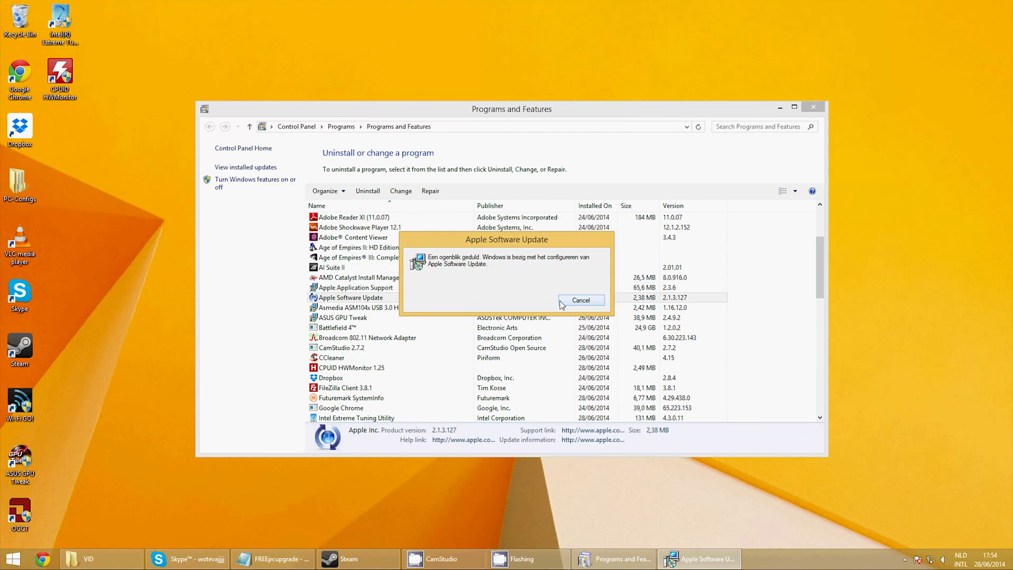
{"action": "left_click", "coordinate": [580, 299]}
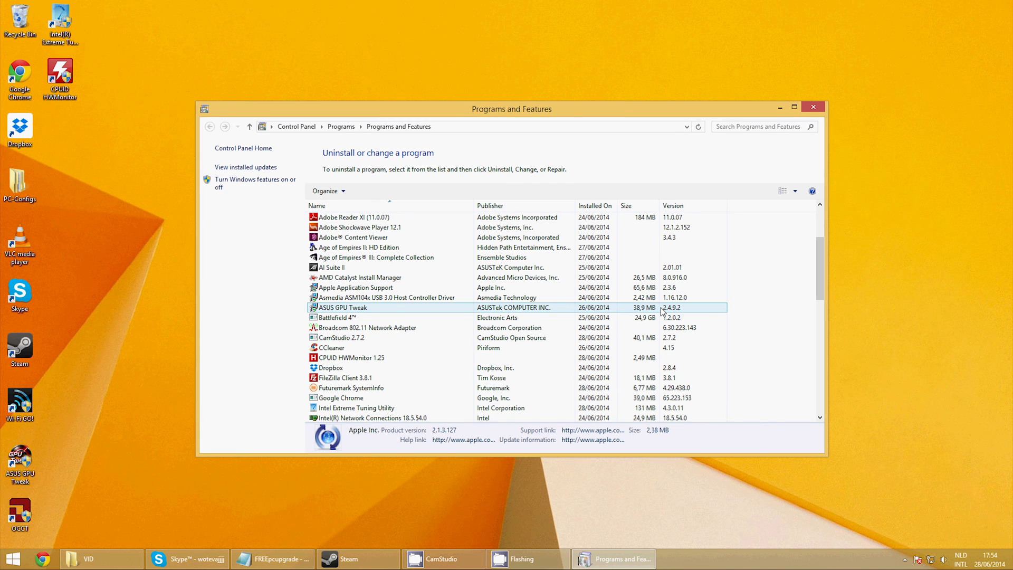
{"action": "left_click", "coordinate": [812, 107]}
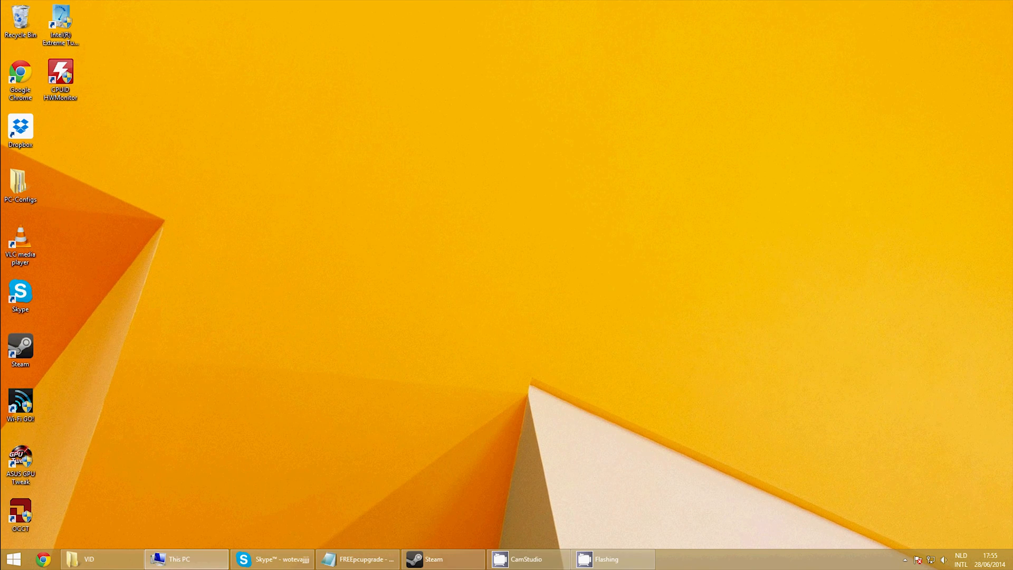
From This PC, open Local Disk (C:) properties and start optimizing the drive
{"action": "left_click", "coordinate": [185, 558]}
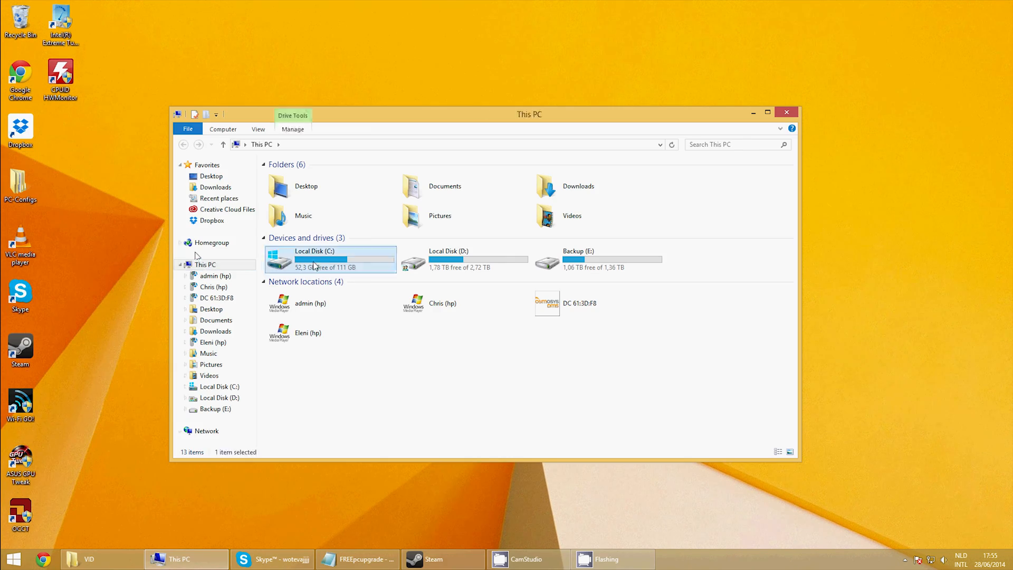
{"action": "right_click", "coordinate": [317, 259]}
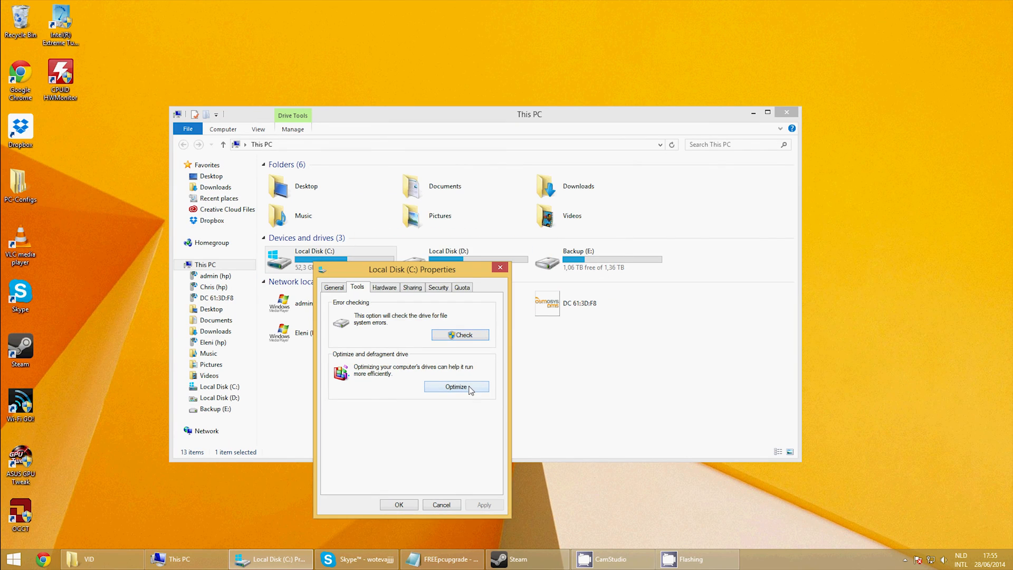
{"action": "left_click", "coordinate": [457, 386]}
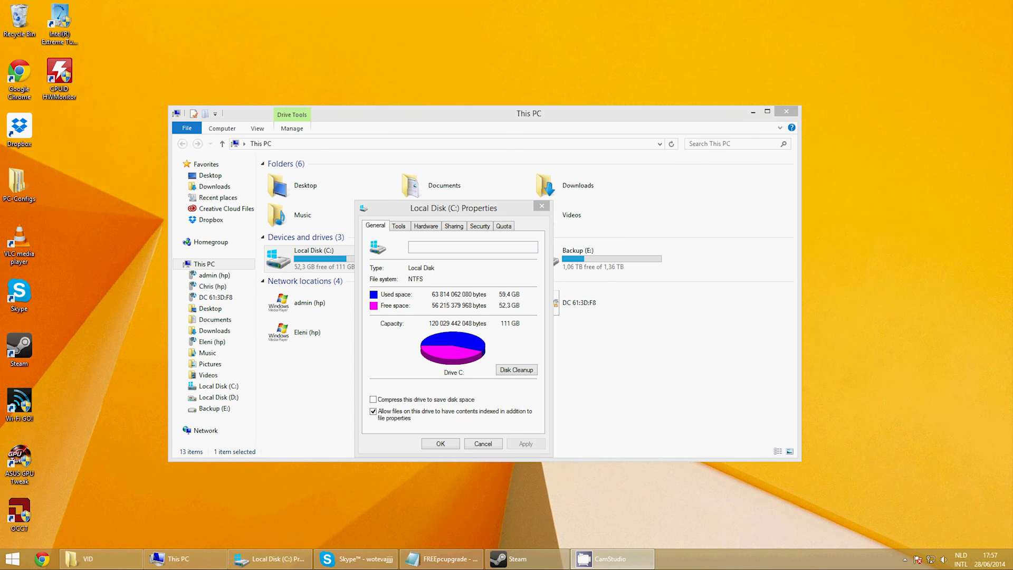
Run Disk Cleanup on drive C, keeping the checked items, and delete the files
{"action": "left_click", "coordinate": [515, 369]}
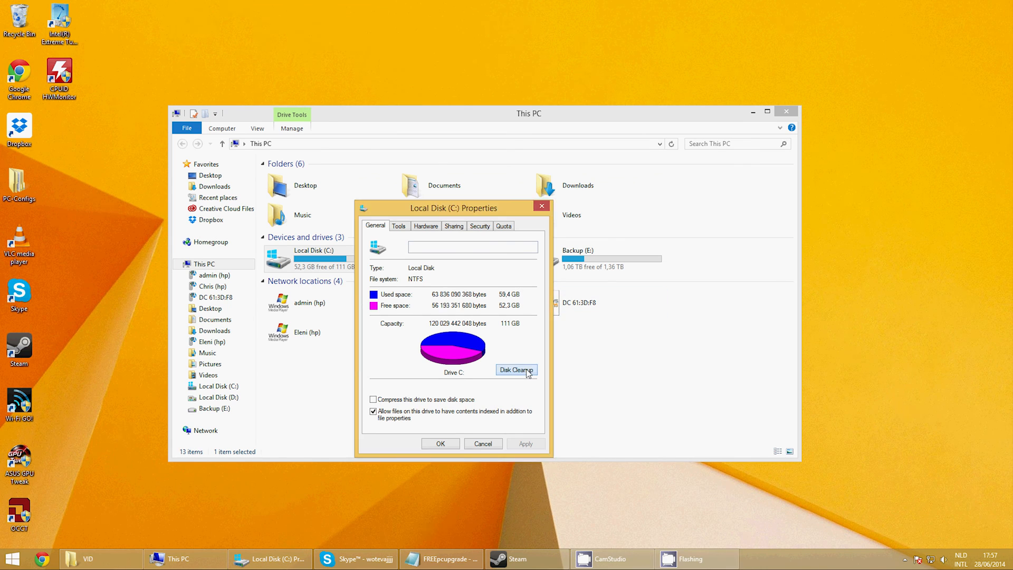
{"action": "left_click", "coordinate": [515, 370]}
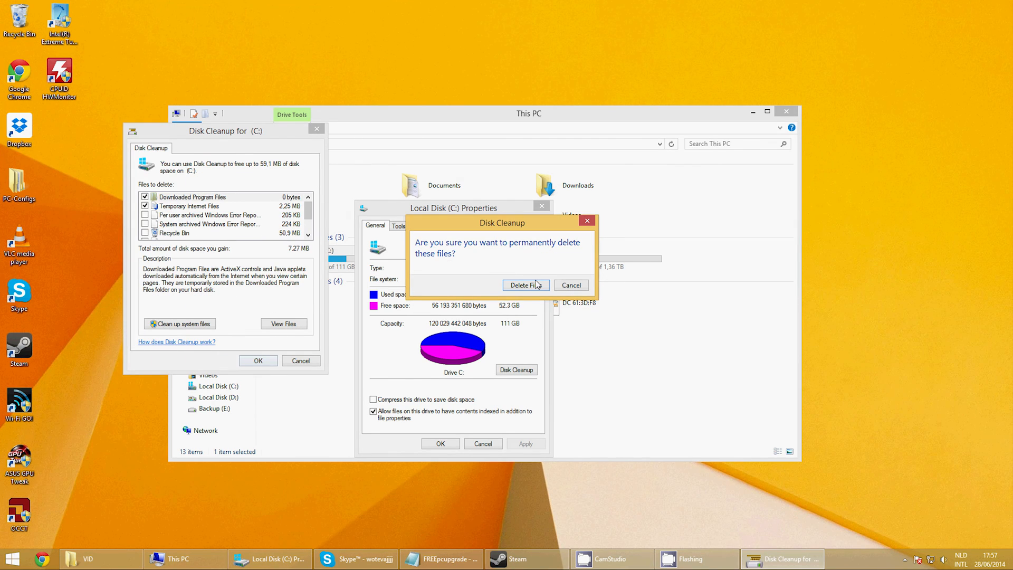
{"action": "left_click", "coordinate": [525, 285]}
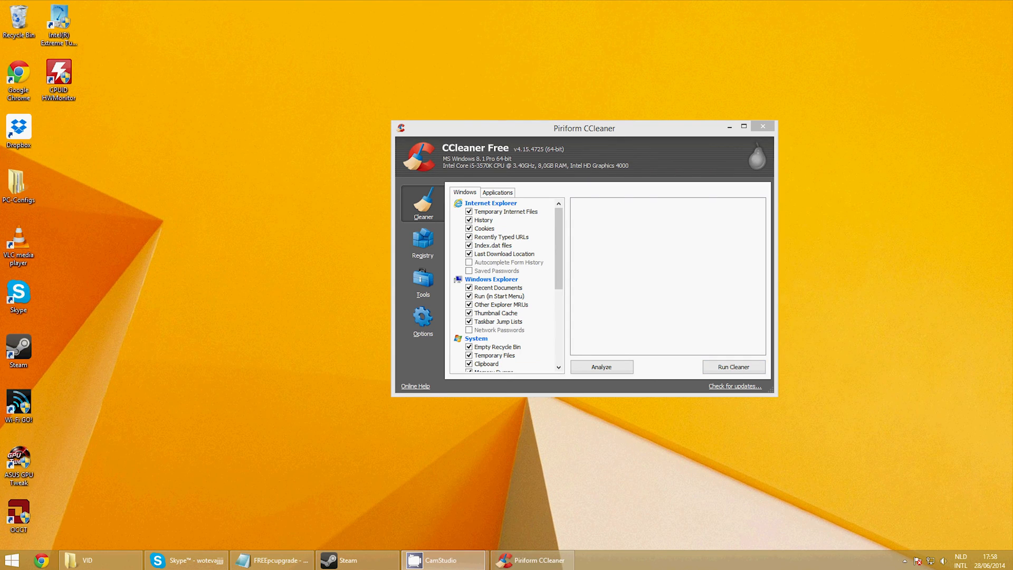
Analyze and clean about 54.6 MB of junk in CCleaner, then scan the registry for issues
{"action": "left_click", "coordinate": [601, 368]}
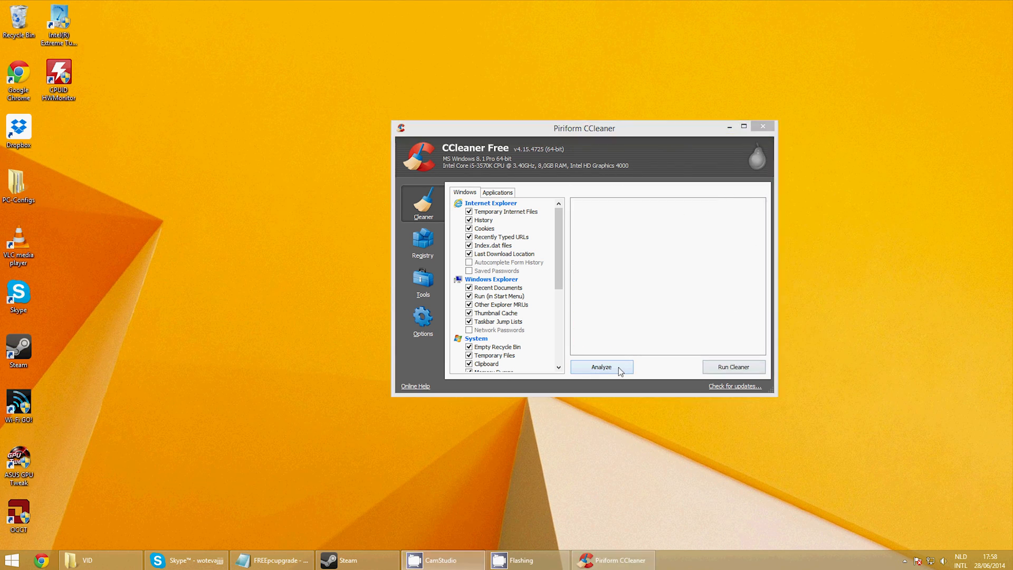
{"action": "left_click", "coordinate": [600, 366]}
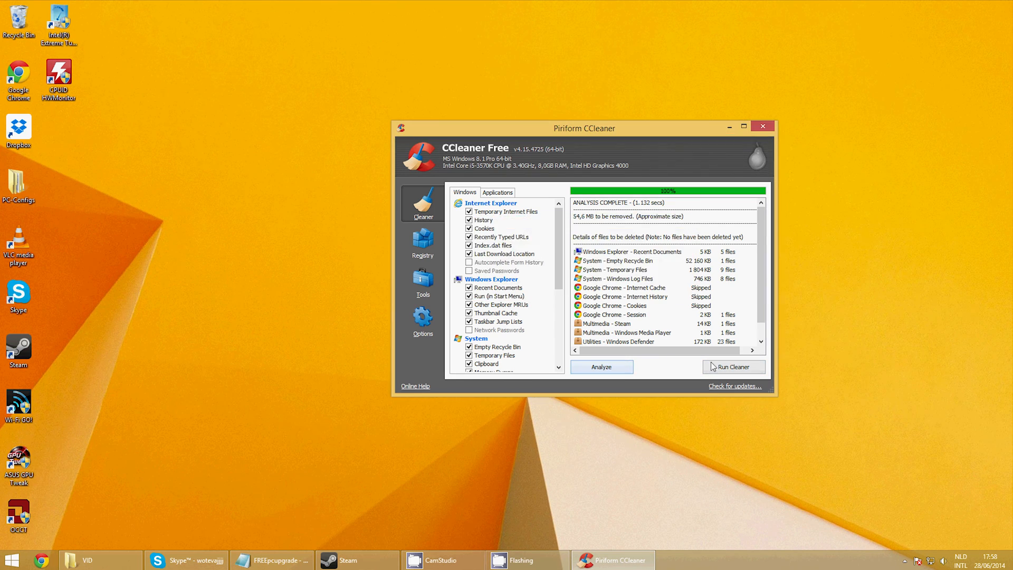
{"action": "left_click", "coordinate": [733, 366]}
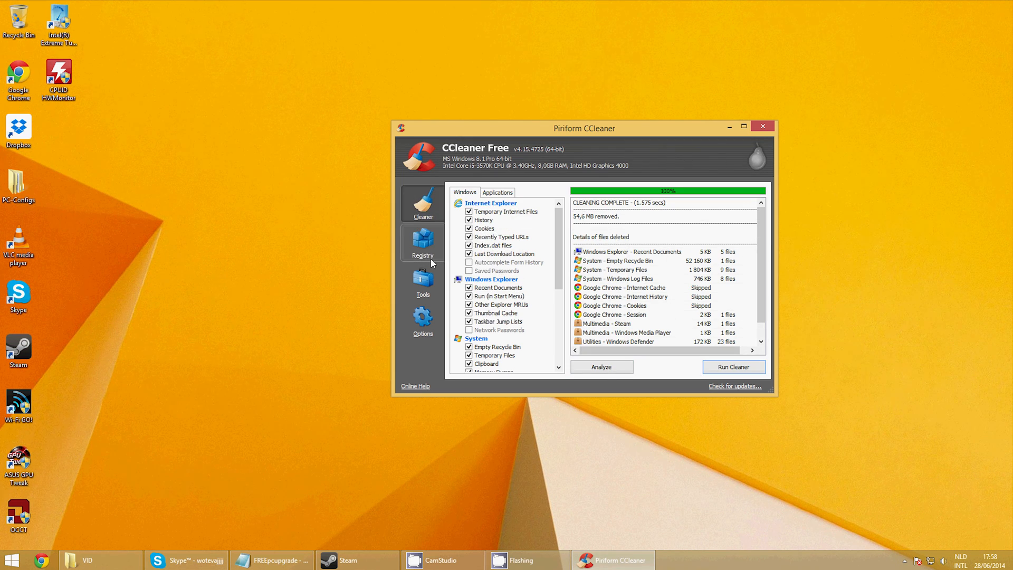
{"action": "left_click", "coordinate": [422, 242]}
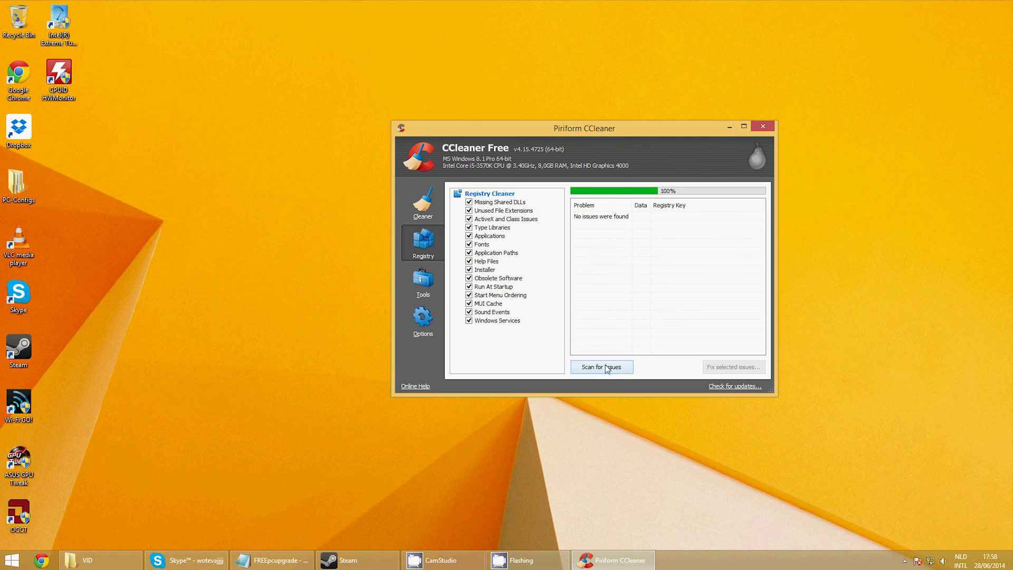
{"action": "mouse_move", "coordinate": [653, 370]}
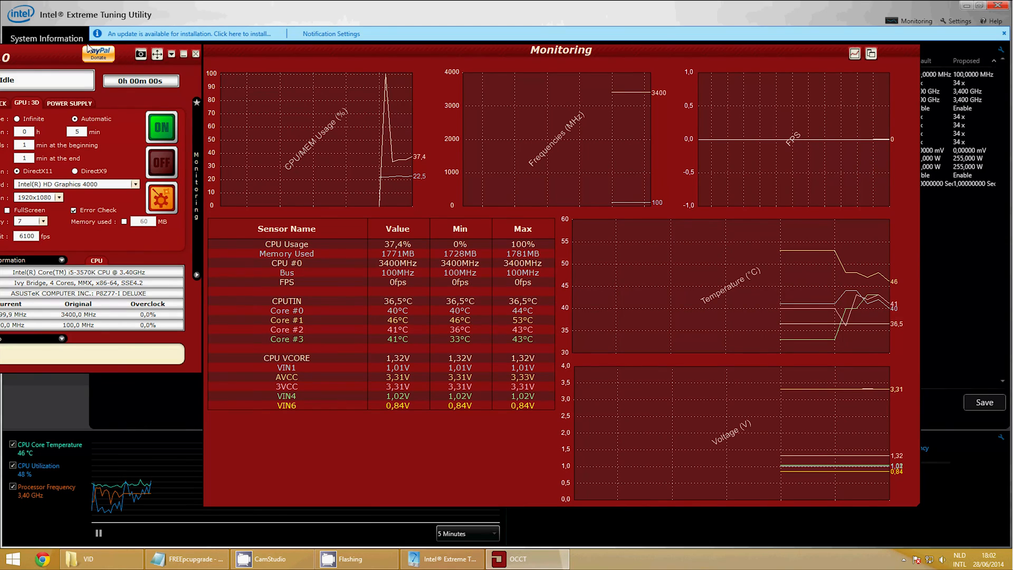
Configure OCCT's CPU Linpack test for 30 minutes with 5-minute idle periods at start and end
{"action": "left_click", "coordinate": [518, 559]}
{"action": "type", "text": "30"}
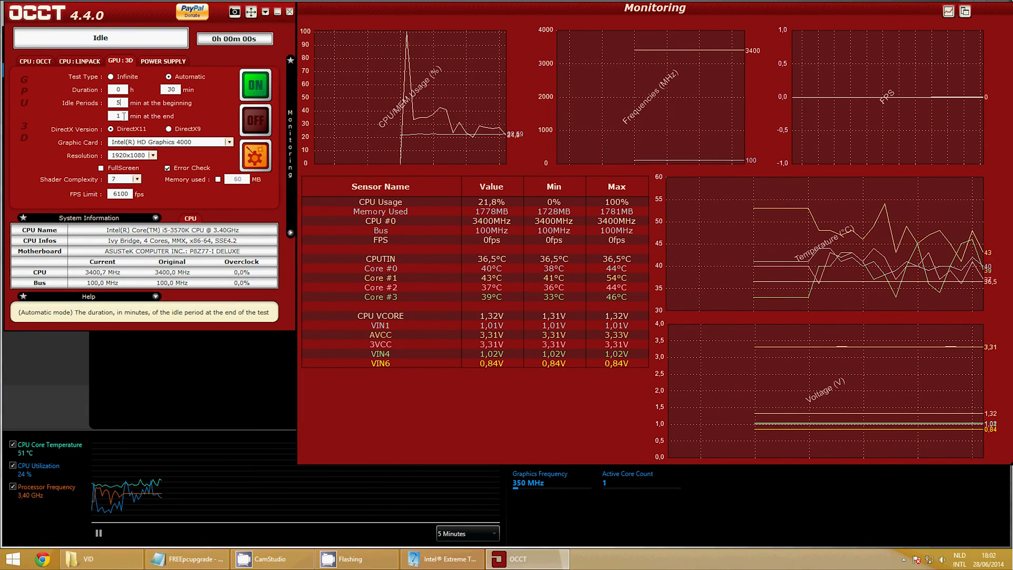
{"action": "left_click", "coordinate": [79, 61]}
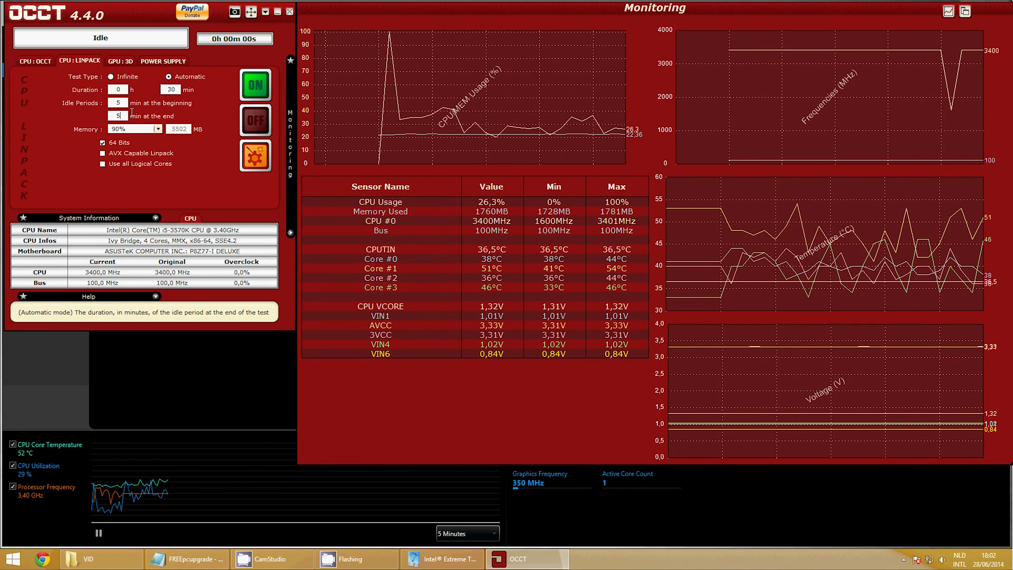
{"action": "left_click", "coordinate": [256, 84]}
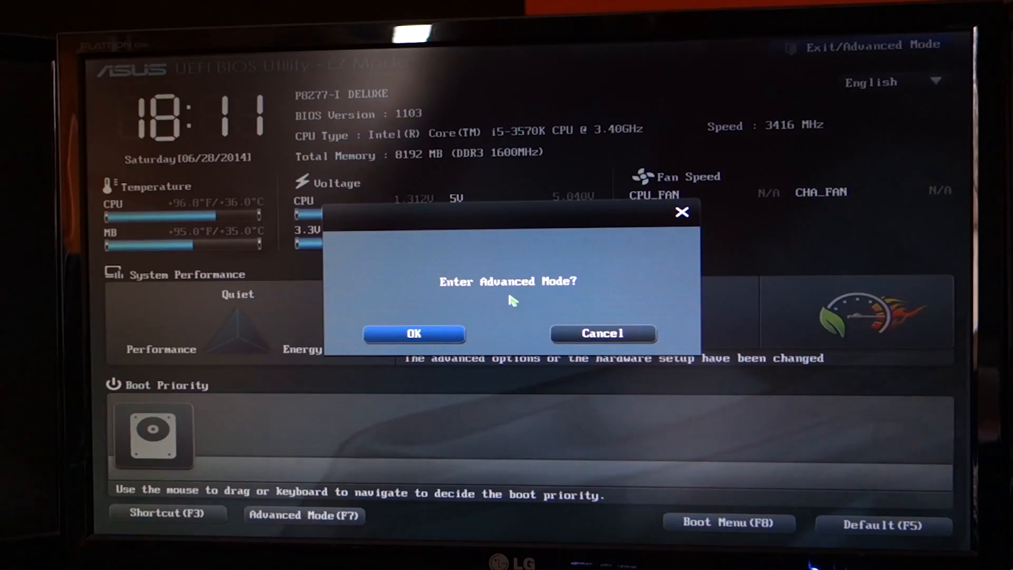
Enter BIOS Advanced Mode and review Ai Tweaker's 45x ratios, 1500 iGPU frequency and voltages
{"action": "left_click", "coordinate": [414, 334]}
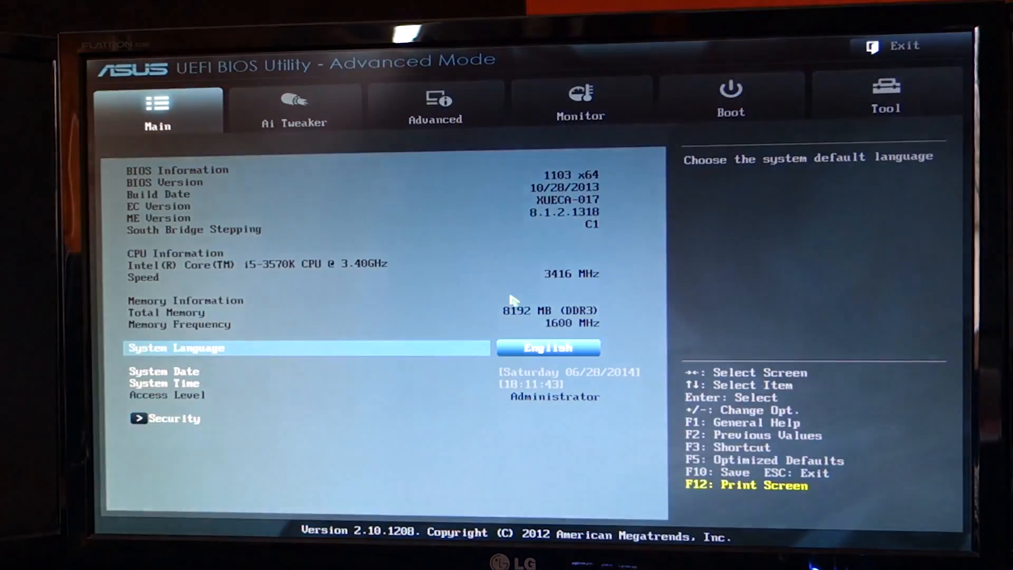
{"action": "left_click", "coordinate": [293, 106]}
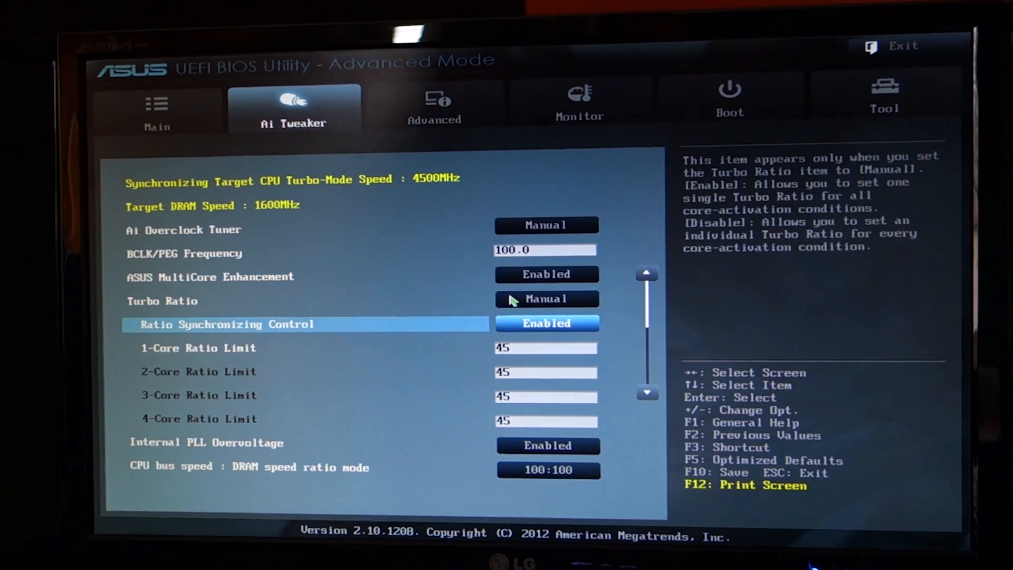
{"action": "key", "text": "down"}
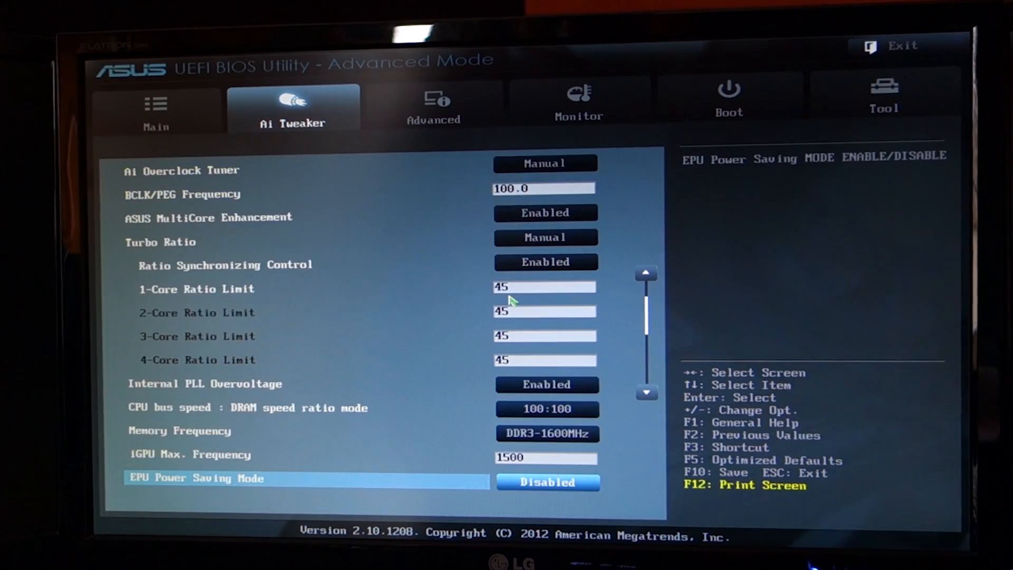
{"action": "key", "text": "up"}
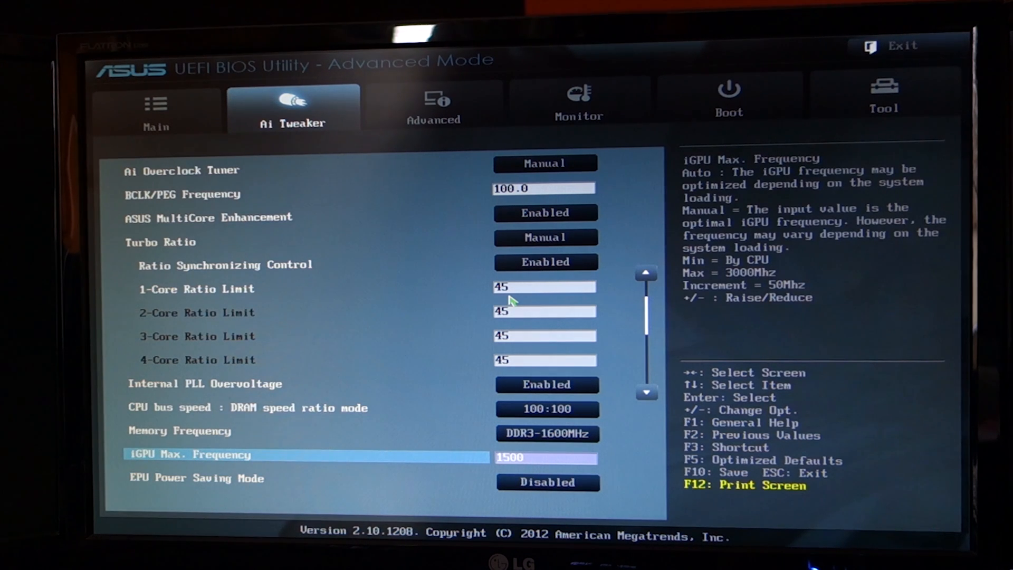
{"action": "scroll", "scroll_direction": "down", "scroll_amount": 3}
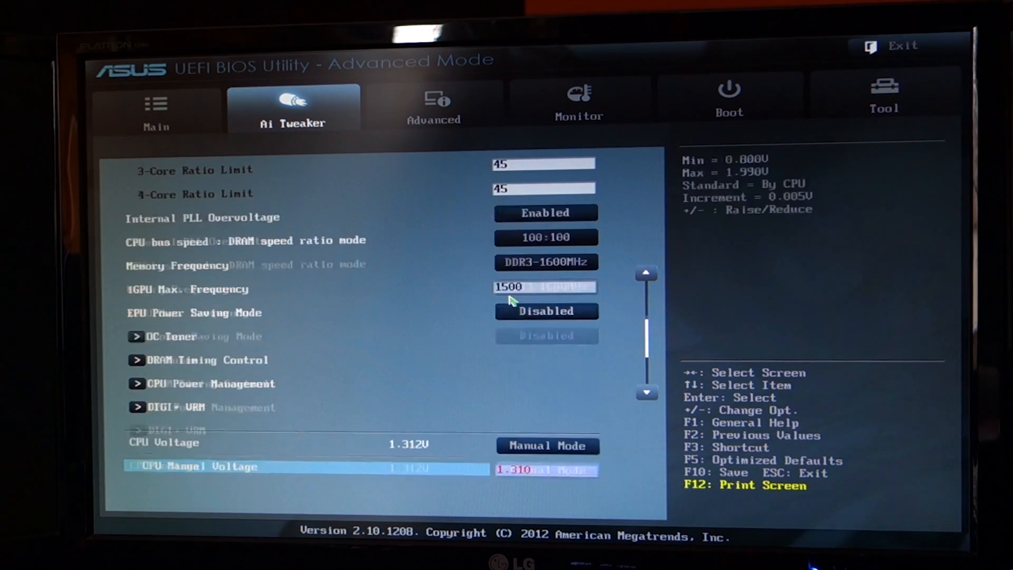
{"action": "scroll", "scroll_direction": "down", "scroll_amount": 3}
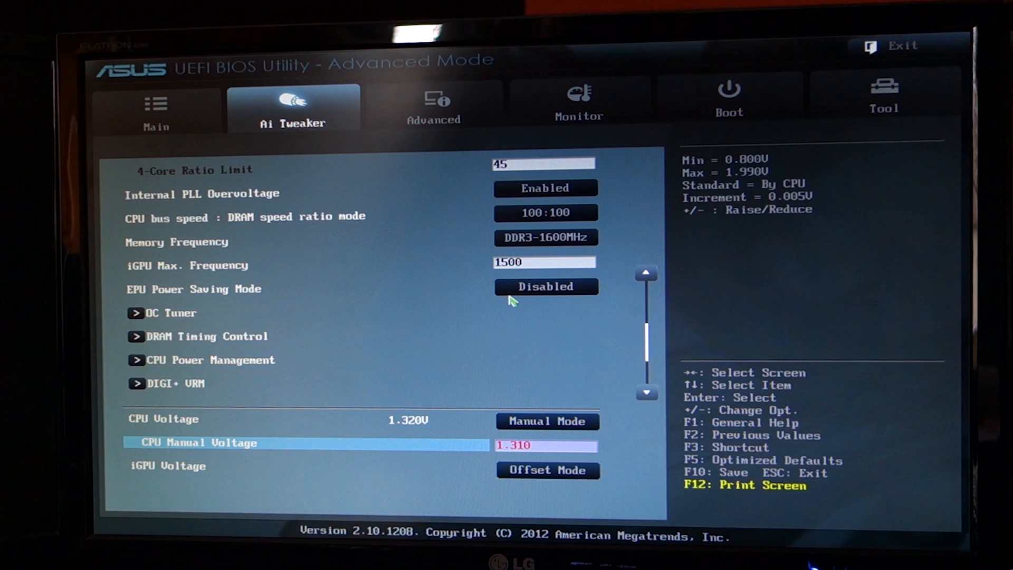
{"action": "scroll", "scroll_direction": "down", "scroll_amount": 3}
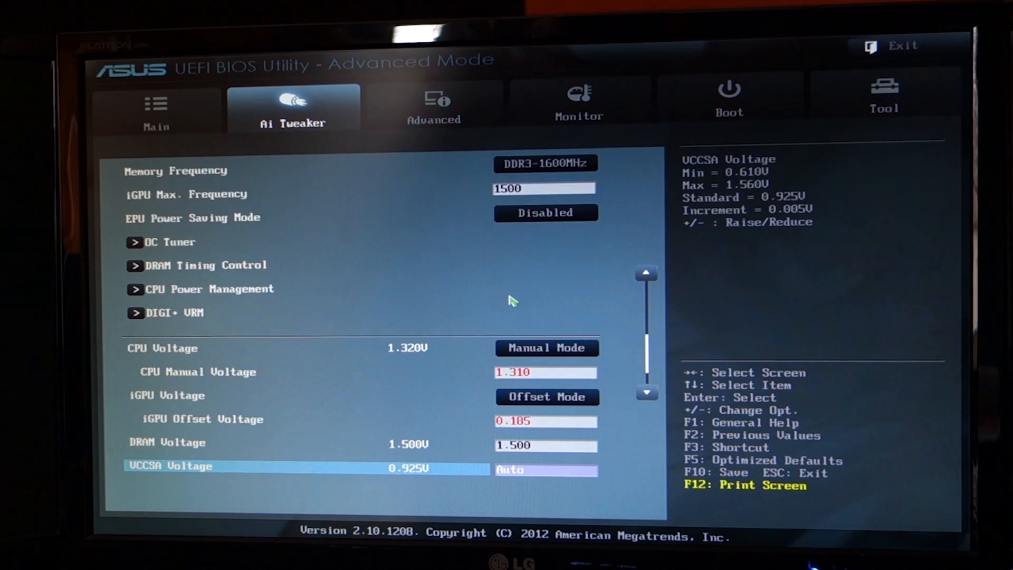
{"action": "scroll", "scroll_direction": "down", "scroll_amount": 3}
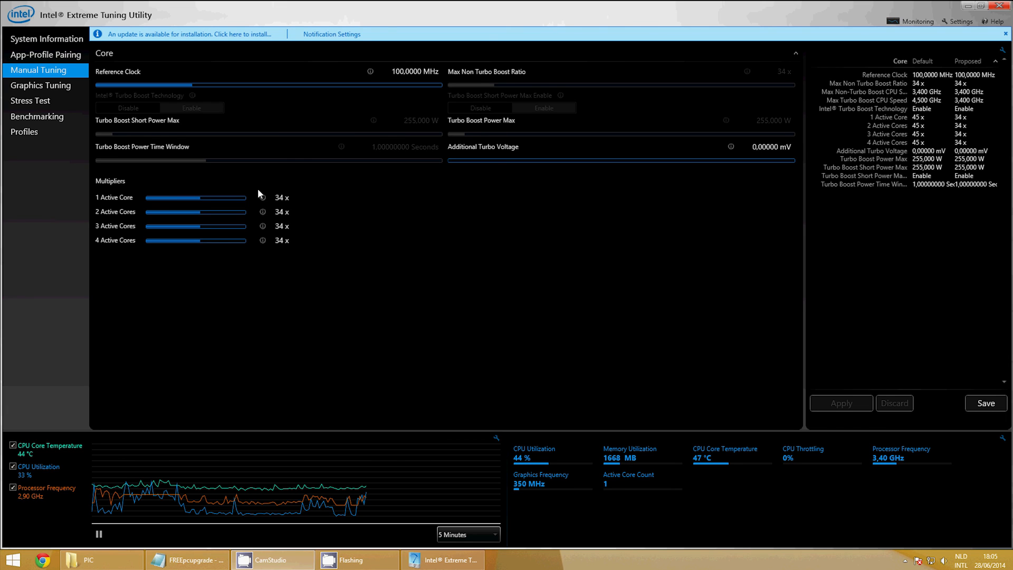
Raise the 1- and 2-active-core multipliers from 34x to 35x in XTU
{"action": "left_click_drag", "start_coordinate": [219, 196], "coordinate": [247, 197]}
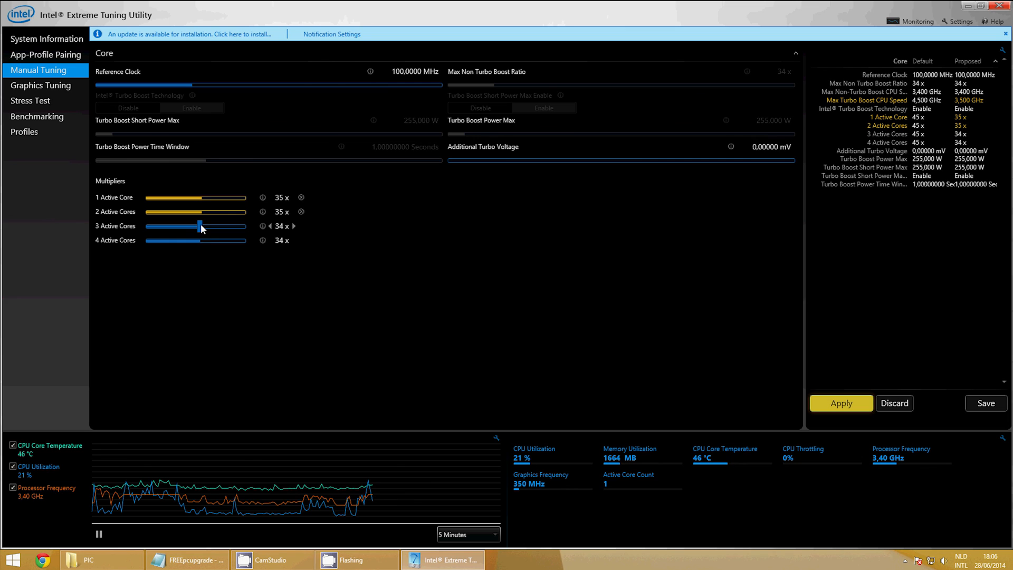
{"action": "left_click", "coordinate": [293, 226]}
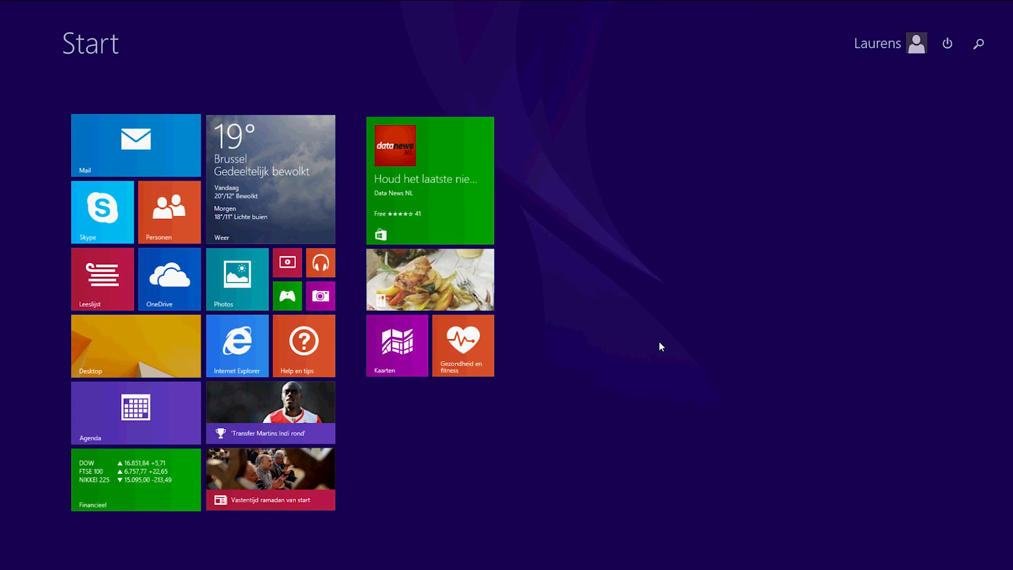
Briefly run and stop OCCT's Linpack test, then check the Core #0 temperature and usage graph
{"action": "left_click", "coordinate": [442, 559]}
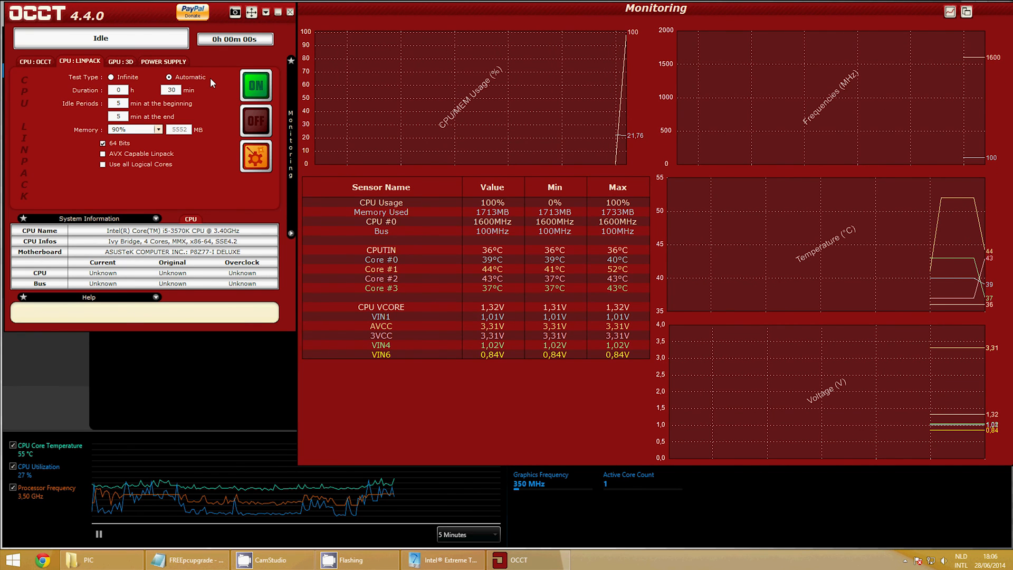
{"action": "left_click", "coordinate": [256, 84]}
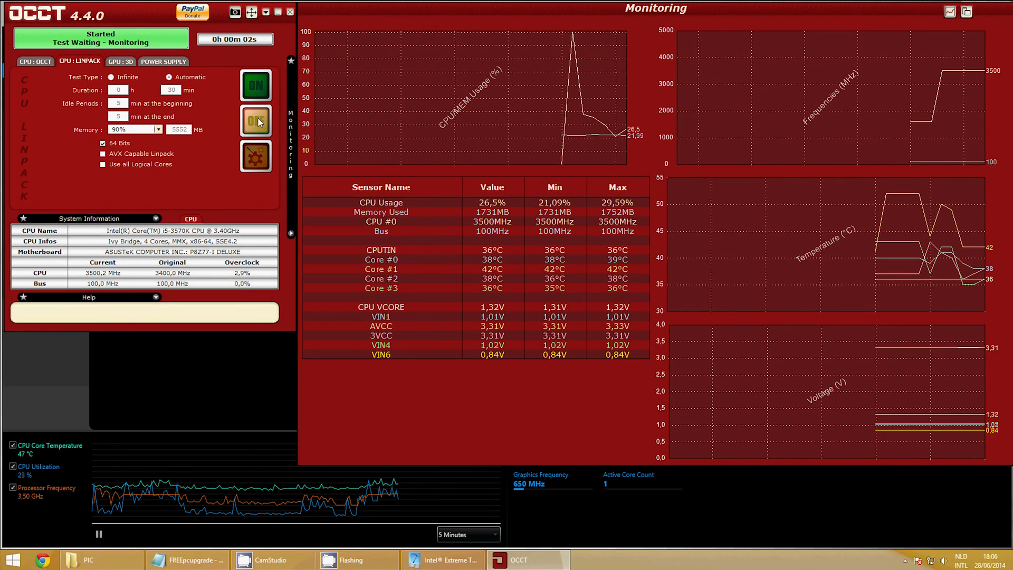
{"action": "left_click", "coordinate": [256, 122]}
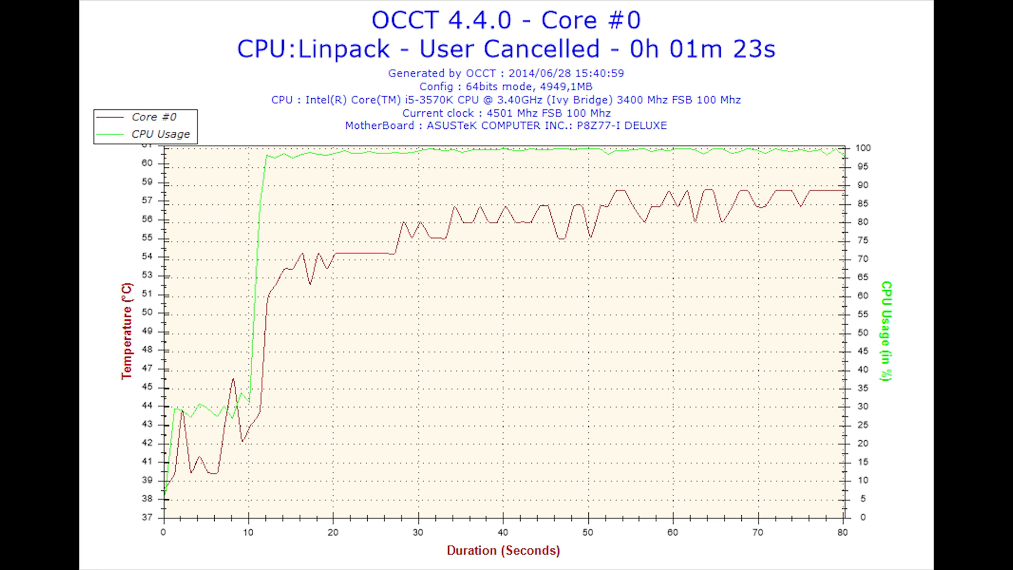
{"action": "left_click", "coordinate": [365, 558]}
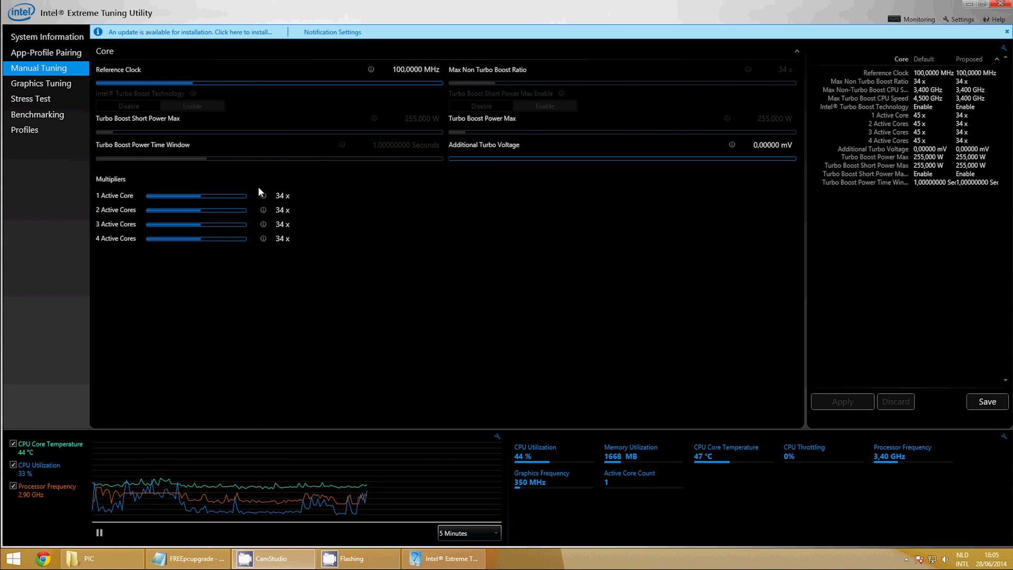
Set all four active-core multipliers to 45x for 4.50 GHz, then start and stop Linpack
{"action": "left_click_drag", "start_coordinate": [193, 195], "coordinate": [247, 195]}
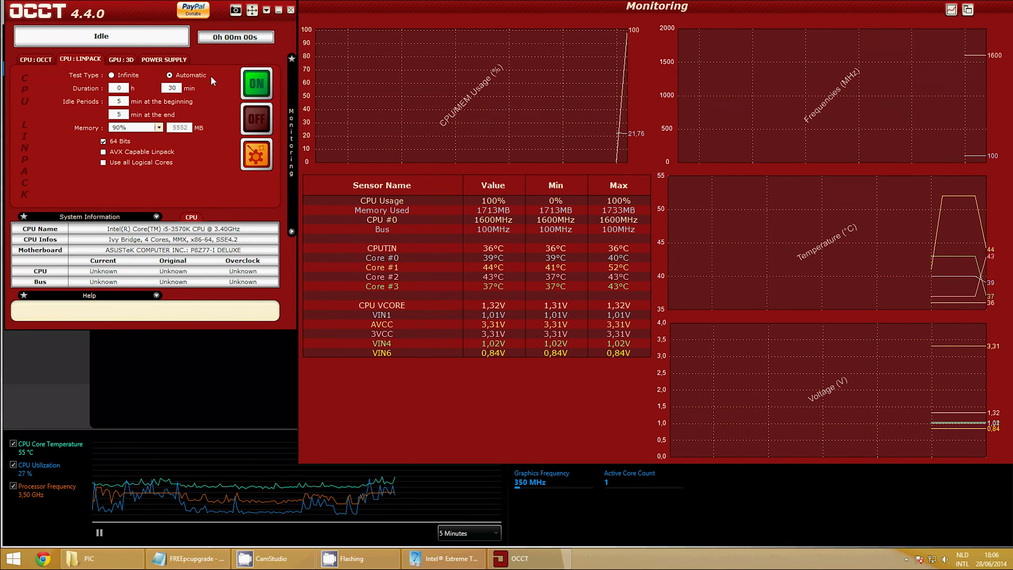
{"action": "left_click", "coordinate": [256, 84]}
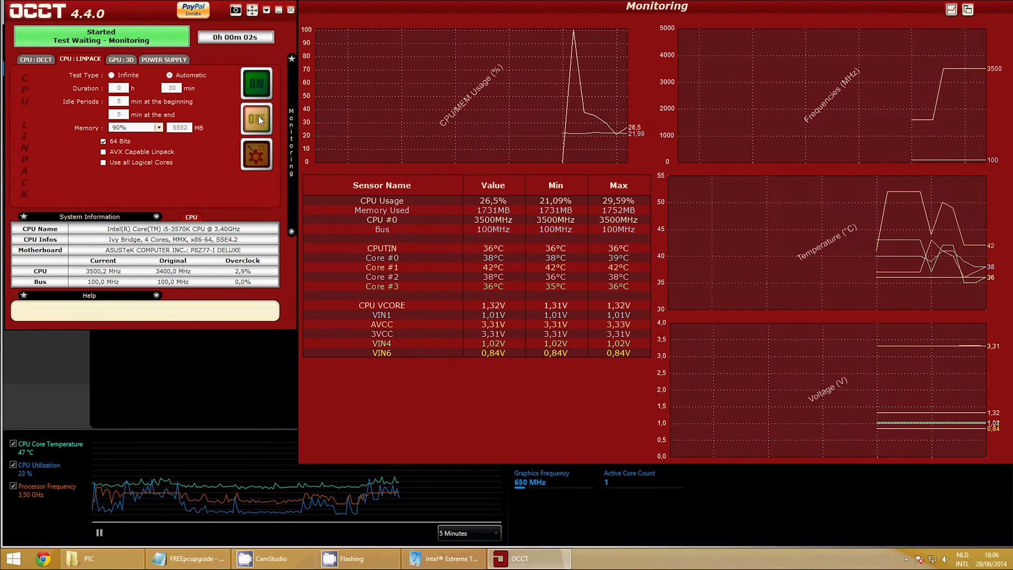
{"action": "left_click", "coordinate": [443, 558]}
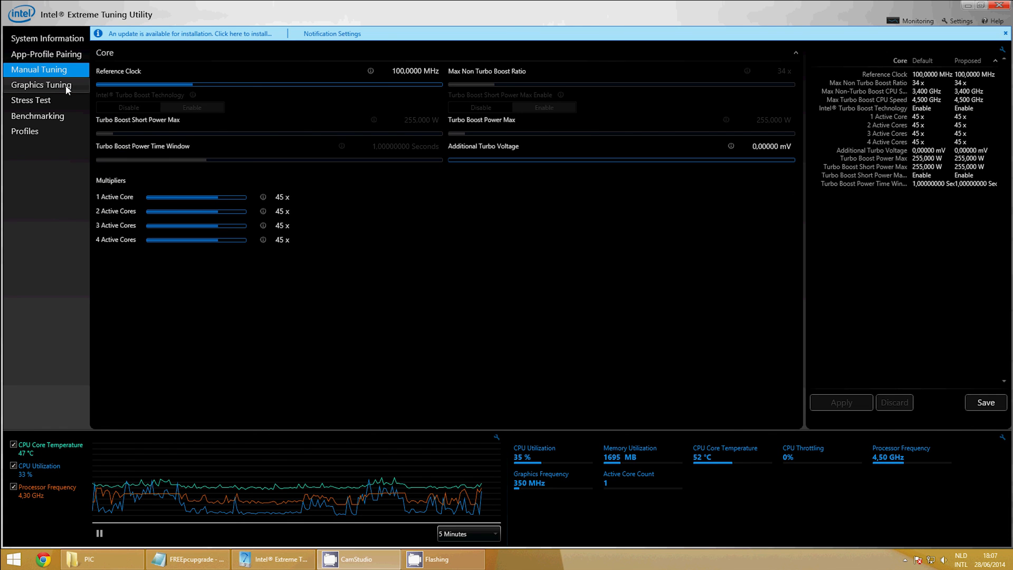
Open XTU's graphics tuning page and raise the processor graphics ratio limit
{"action": "left_click", "coordinate": [41, 84]}
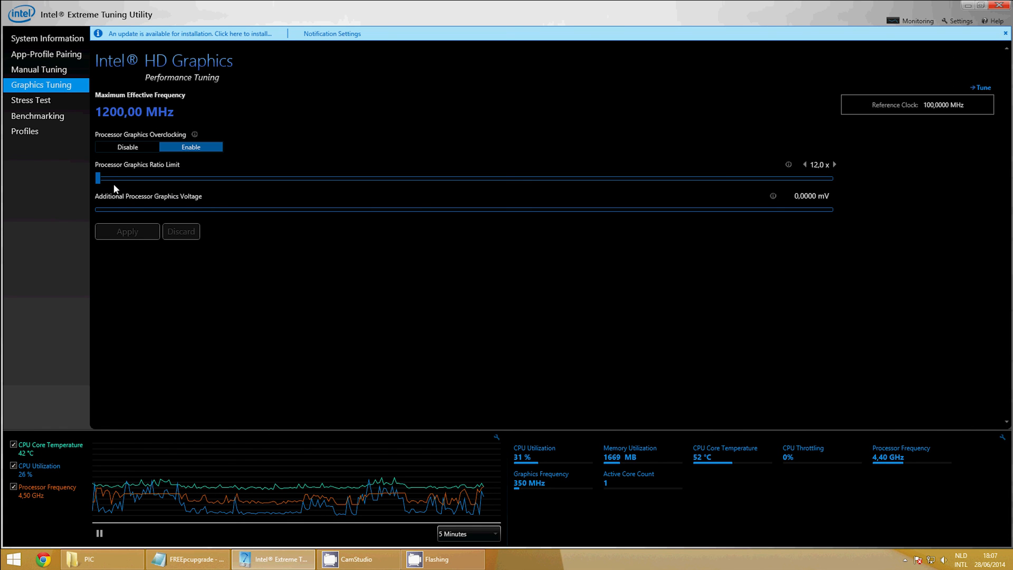
{"action": "left_click_drag", "start_coordinate": [98, 179], "coordinate": [115, 179]}
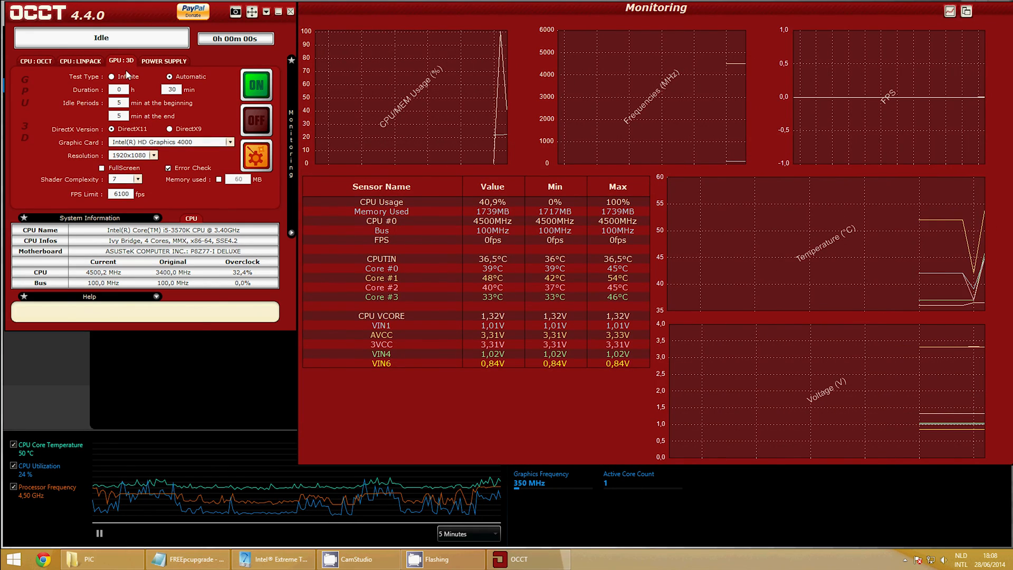
Run OCCT's infinite GPU 3D test on Intel HD Graphics 4000 briefly, then stop and close
{"action": "left_click", "coordinate": [256, 86]}
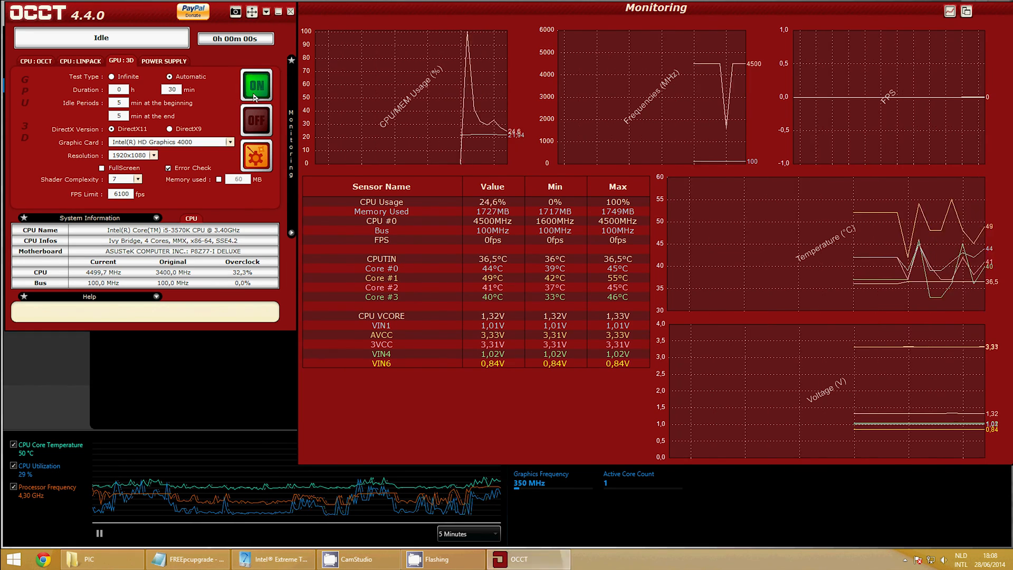
{"action": "left_click", "coordinate": [256, 85]}
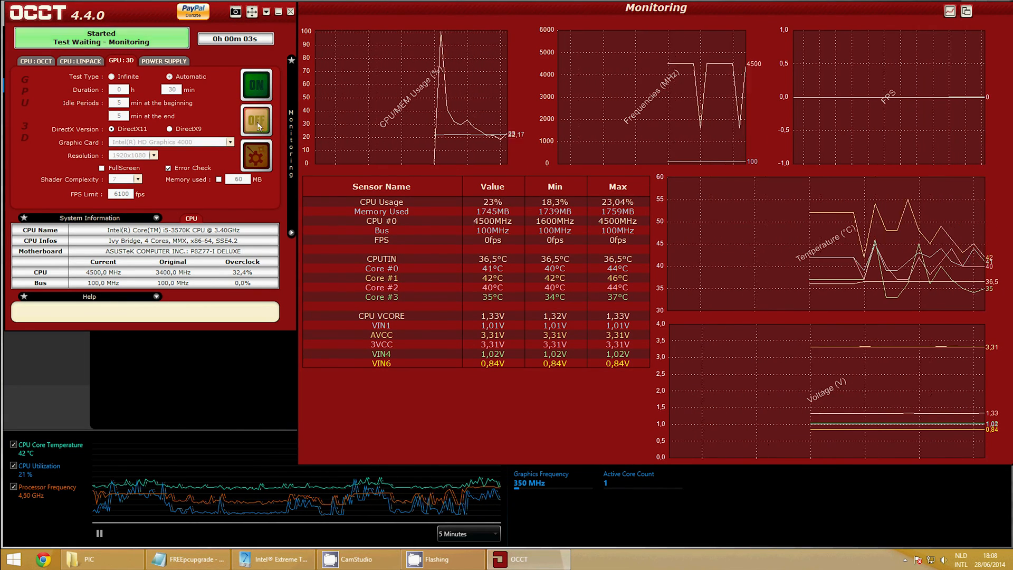
{"action": "left_click", "coordinate": [256, 121]}
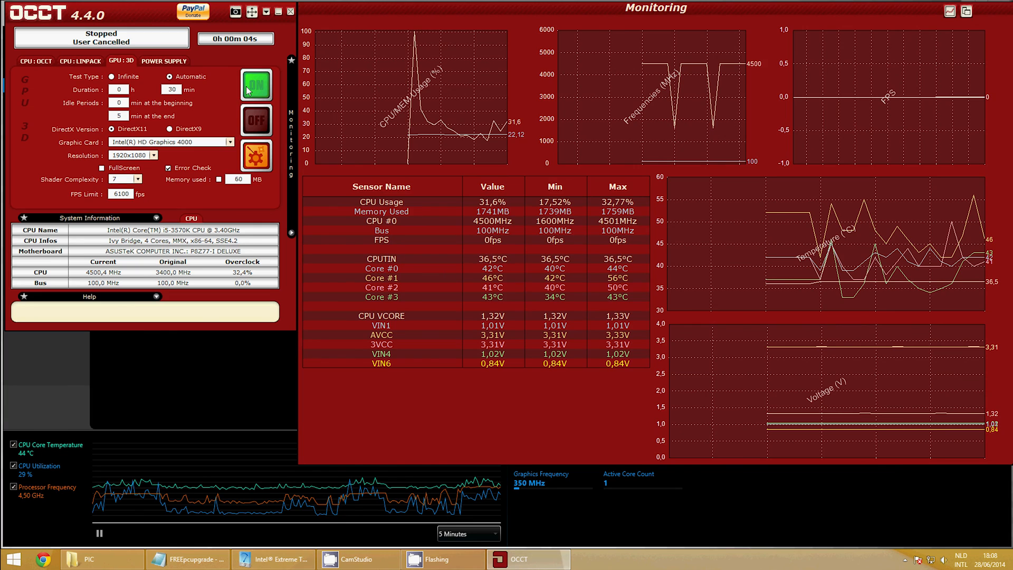
{"action": "left_click", "coordinate": [256, 85]}
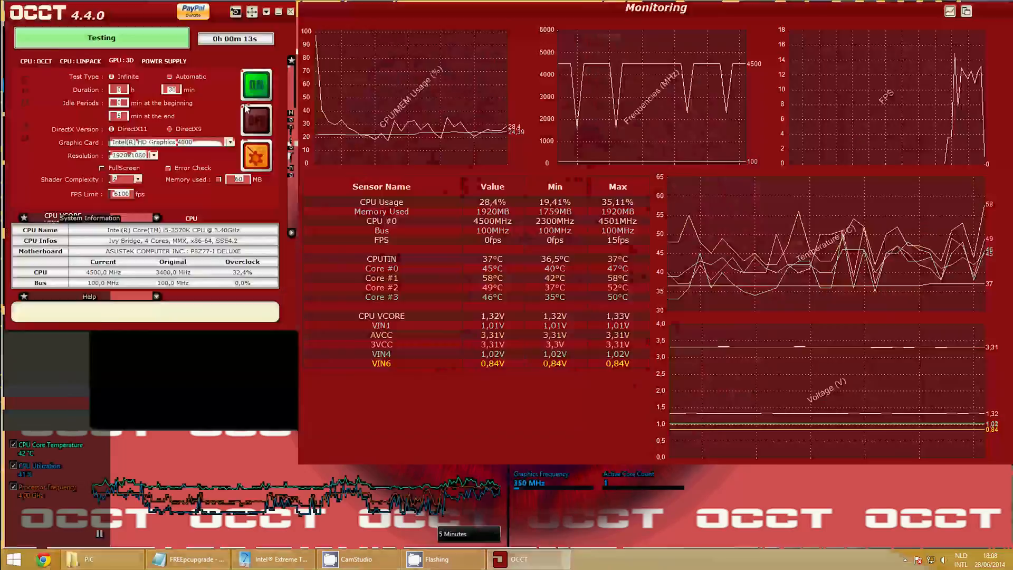
{"action": "left_click", "coordinate": [256, 84]}
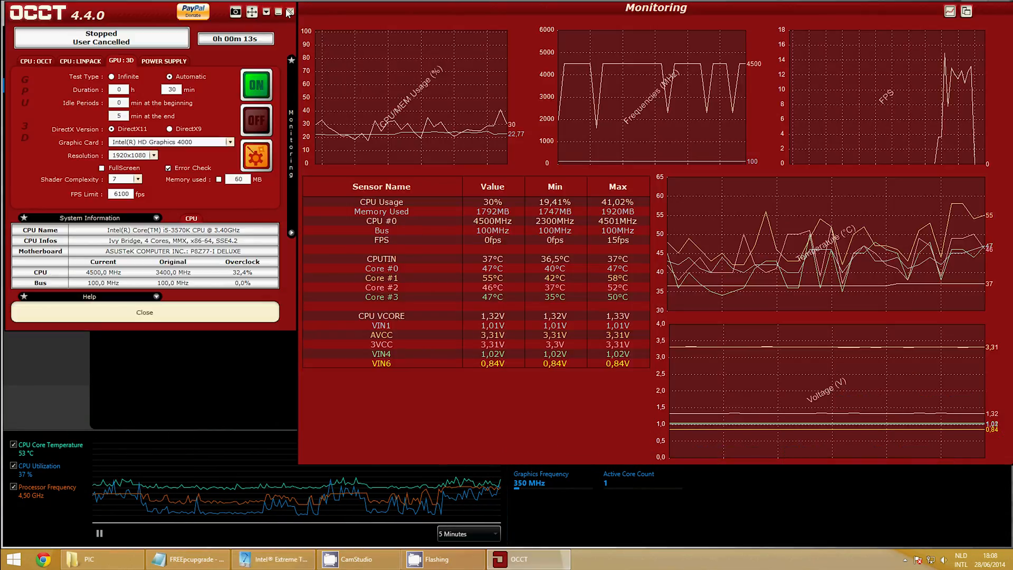
{"action": "left_click", "coordinate": [271, 559]}
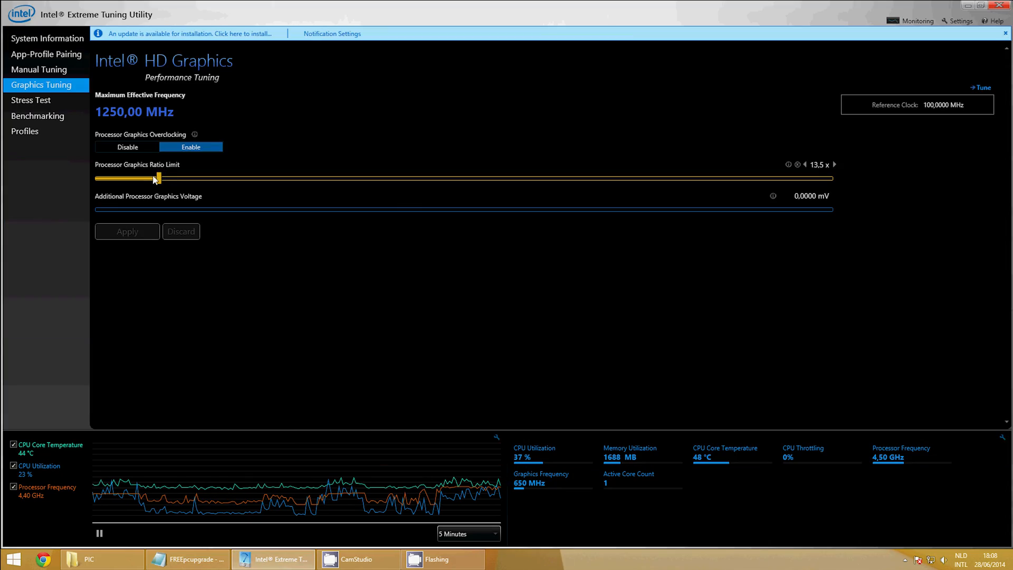
Set the graphics ratio limit to 15.0x and apply the 1500 MHz overclock
{"action": "left_click_drag", "start_coordinate": [158, 178], "coordinate": [199, 178]}
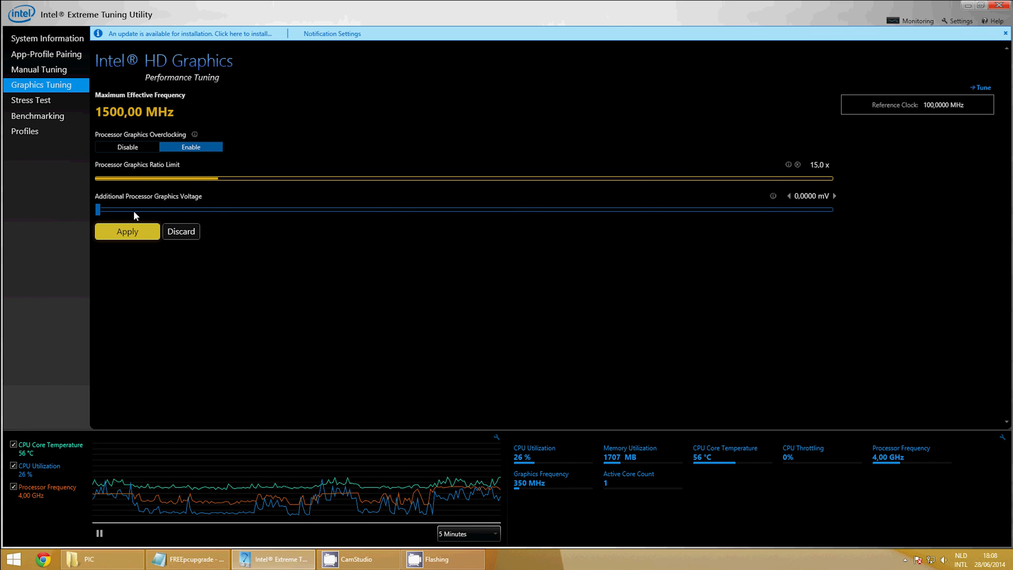
{"action": "left_click_drag", "start_coordinate": [97, 209], "coordinate": [155, 209]}
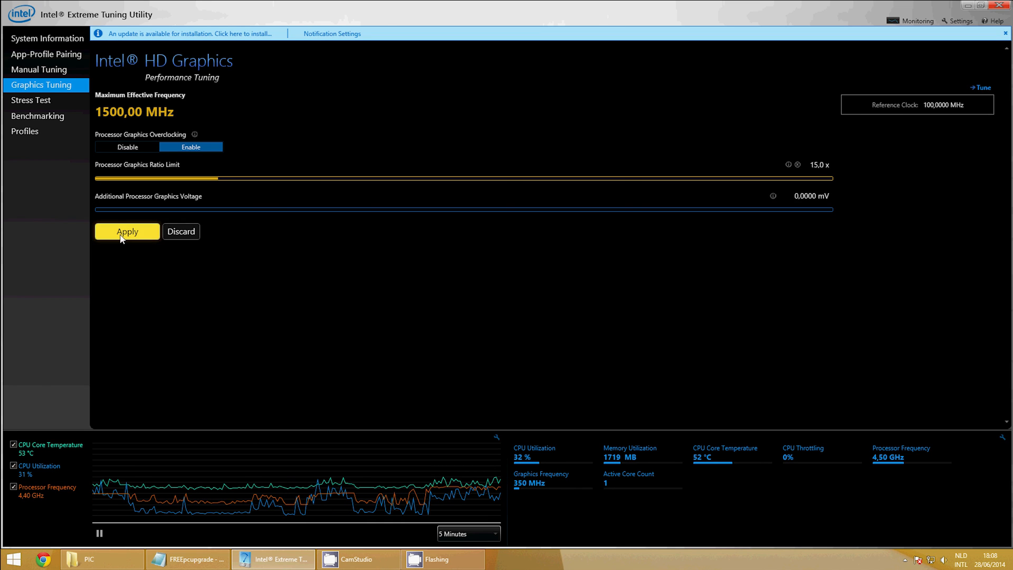
{"action": "left_click", "coordinate": [127, 231]}
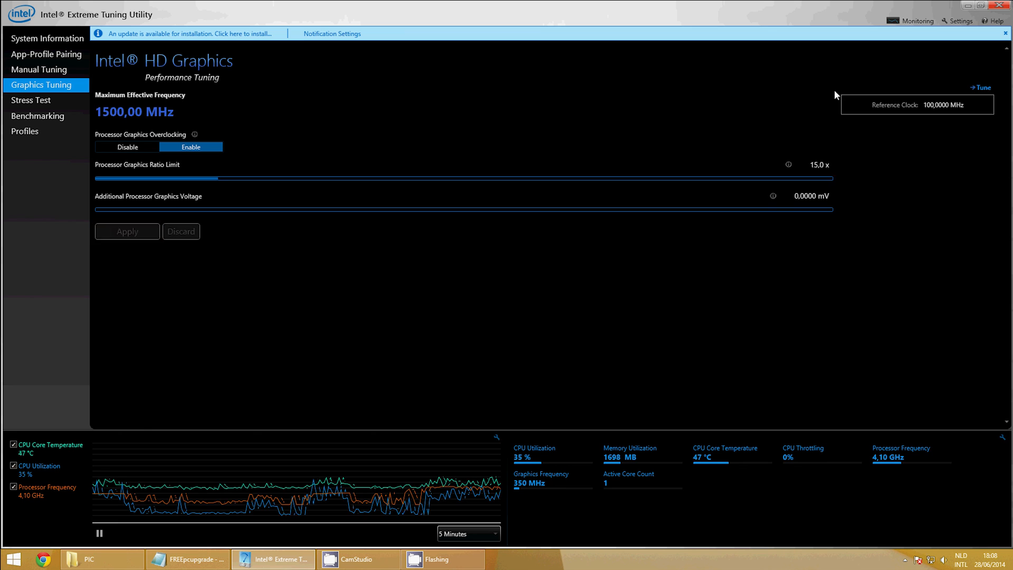
{"action": "mouse_move", "coordinate": [979, 11]}
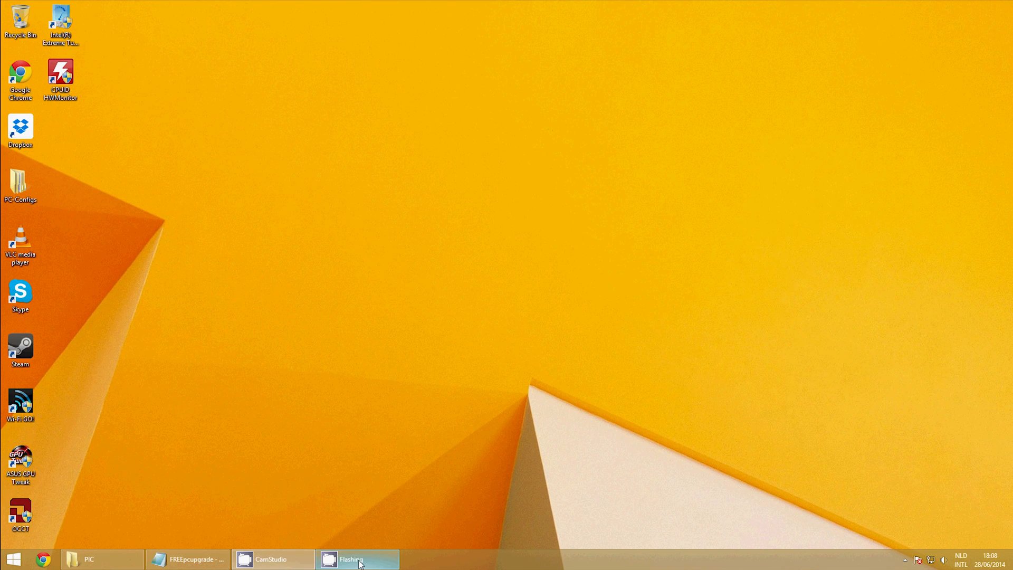
Review the Cloud Gate comparison (5434 vs 6730), scrolling down to the detailed scores
{"action": "left_click", "coordinate": [357, 558]}
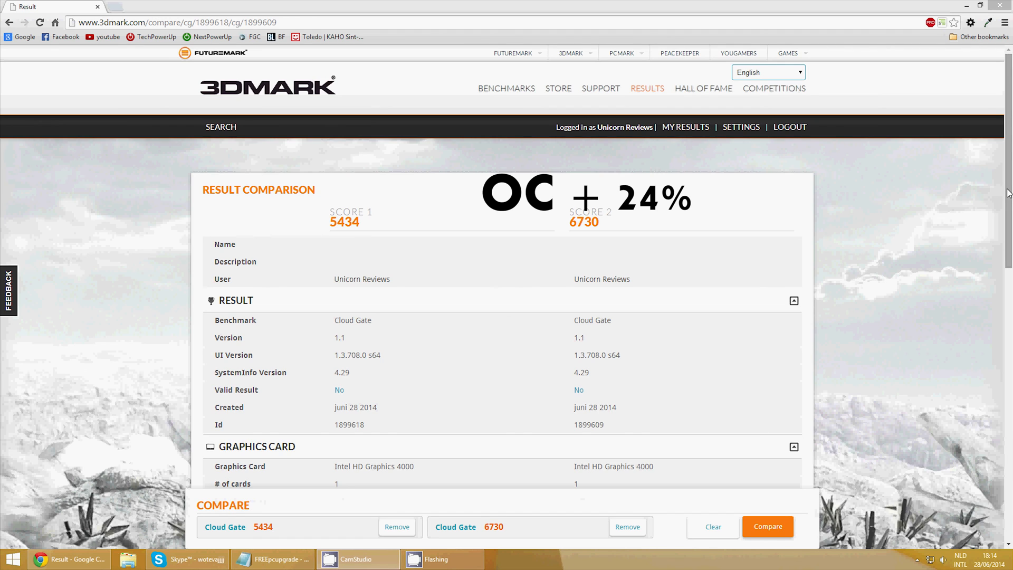
{"action": "scroll", "scroll_direction": "down", "scroll_amount": 3}
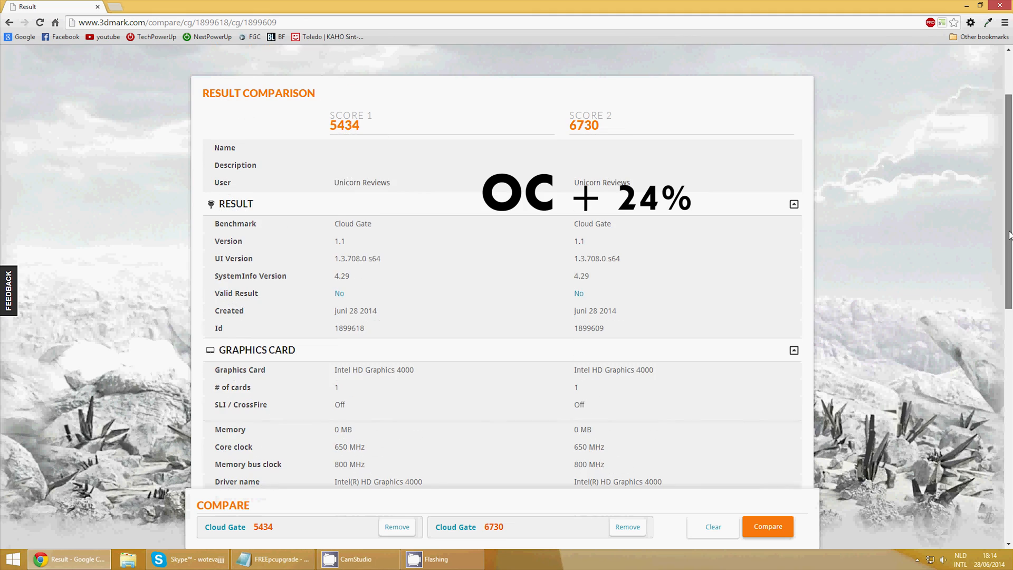
{"action": "scroll", "scroll_direction": "down", "scroll_amount": 3}
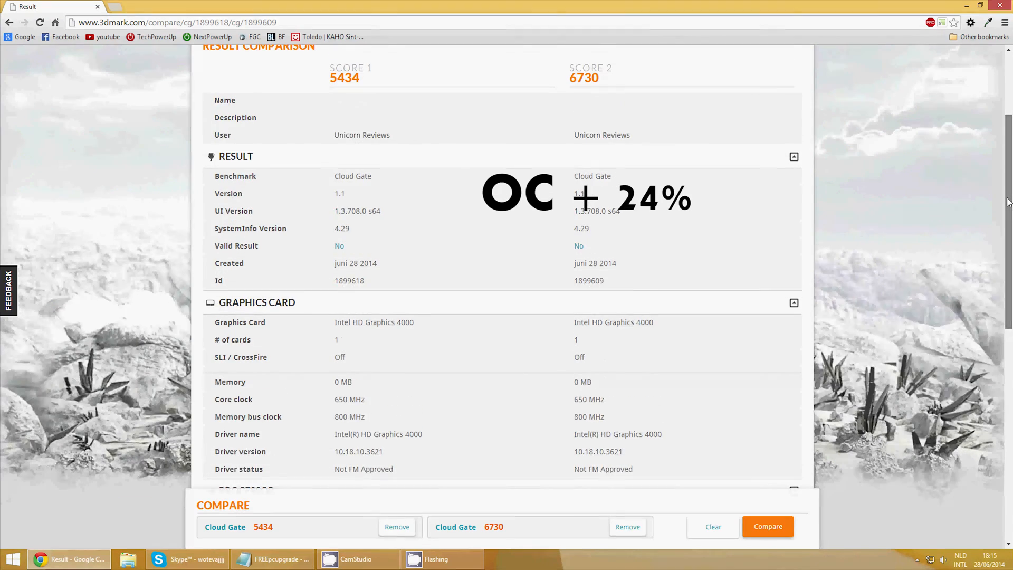
{"action": "scroll", "scroll_direction": "down", "scroll_amount": 3}
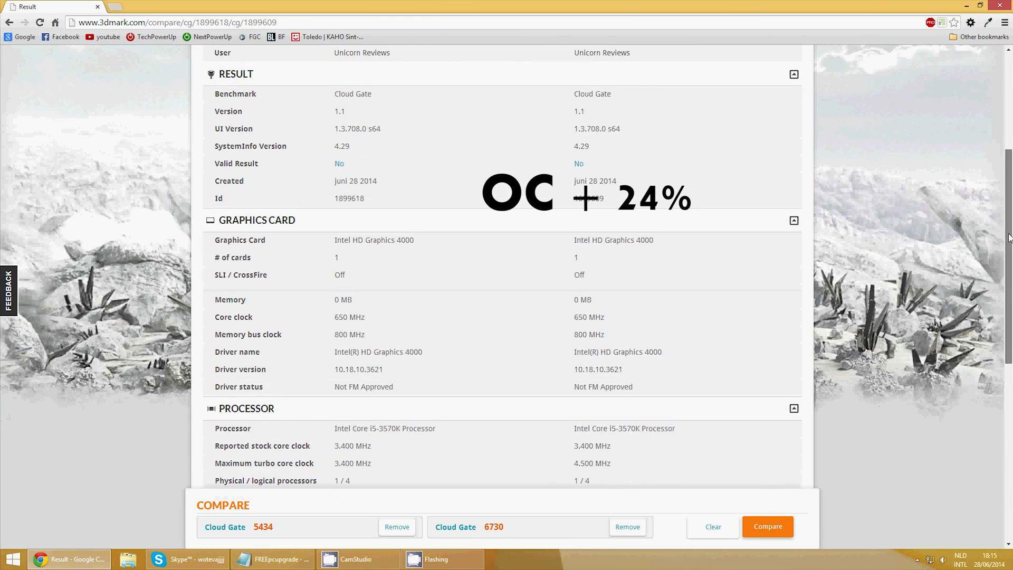
{"action": "scroll", "scroll_direction": "down", "scroll_amount": 3}
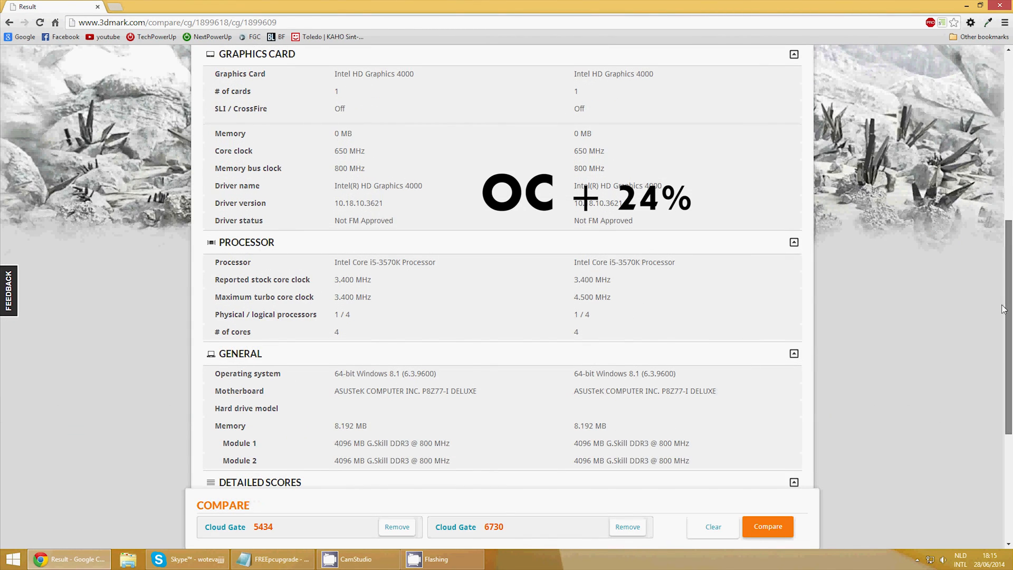
{"action": "scroll", "scroll_direction": "down", "scroll_amount": 3}
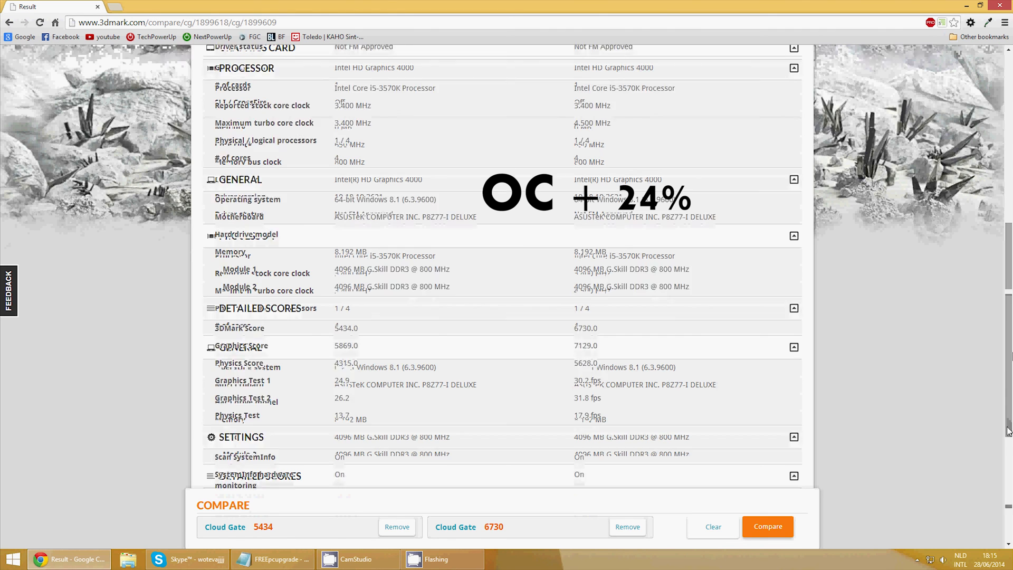
{"action": "scroll", "scroll_direction": "down", "scroll_amount": 3}
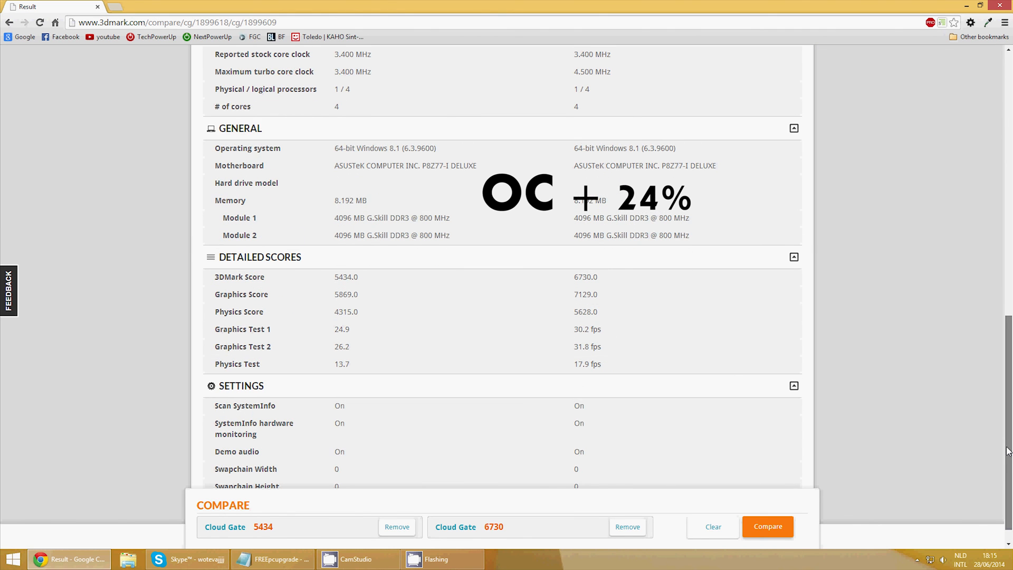
{"action": "scroll", "scroll_direction": "down", "scroll_amount": 3}
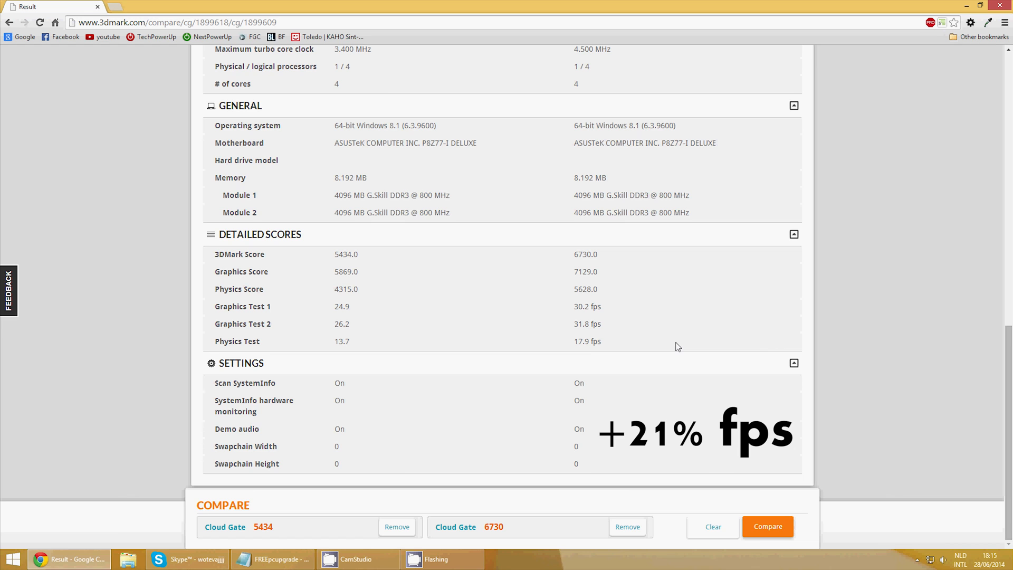
{"action": "mouse_move", "coordinate": [757, 350]}
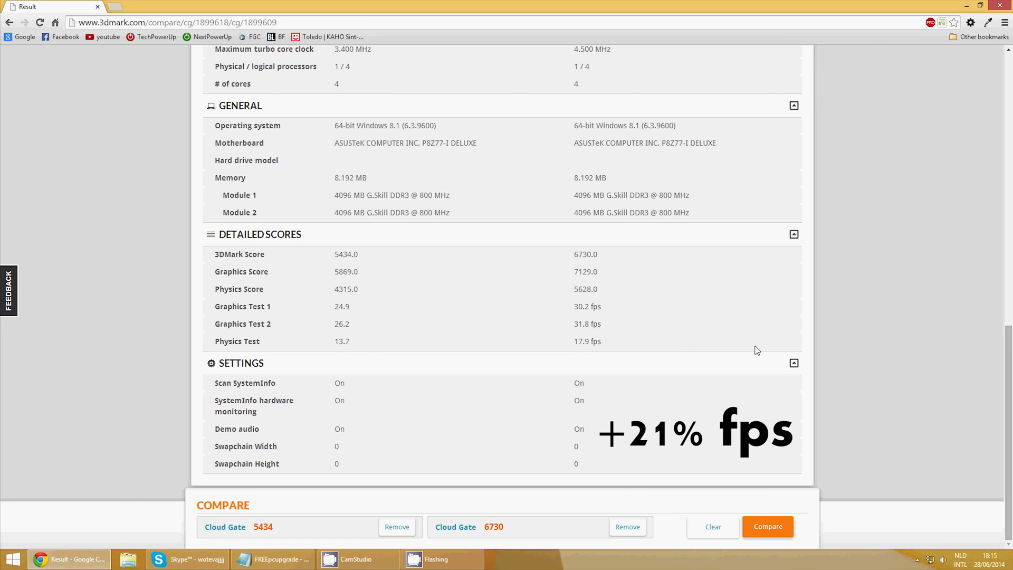